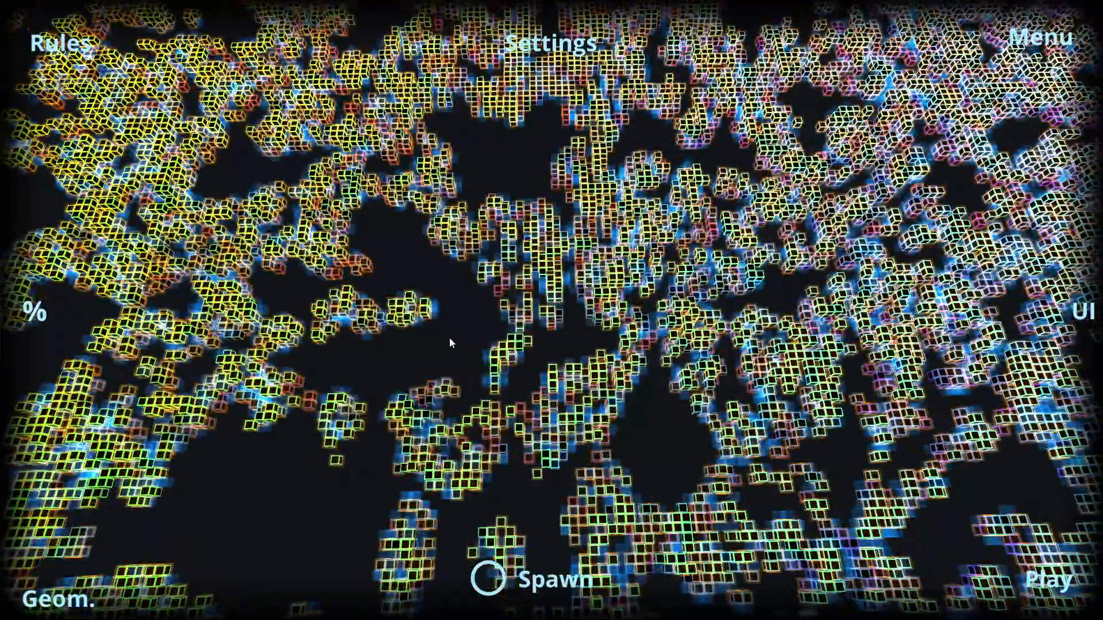
Set neighbour count 4 to Birth alongside Live in the rule table, then reopen settings.
{"action": "left_click", "coordinate": [59, 44]}
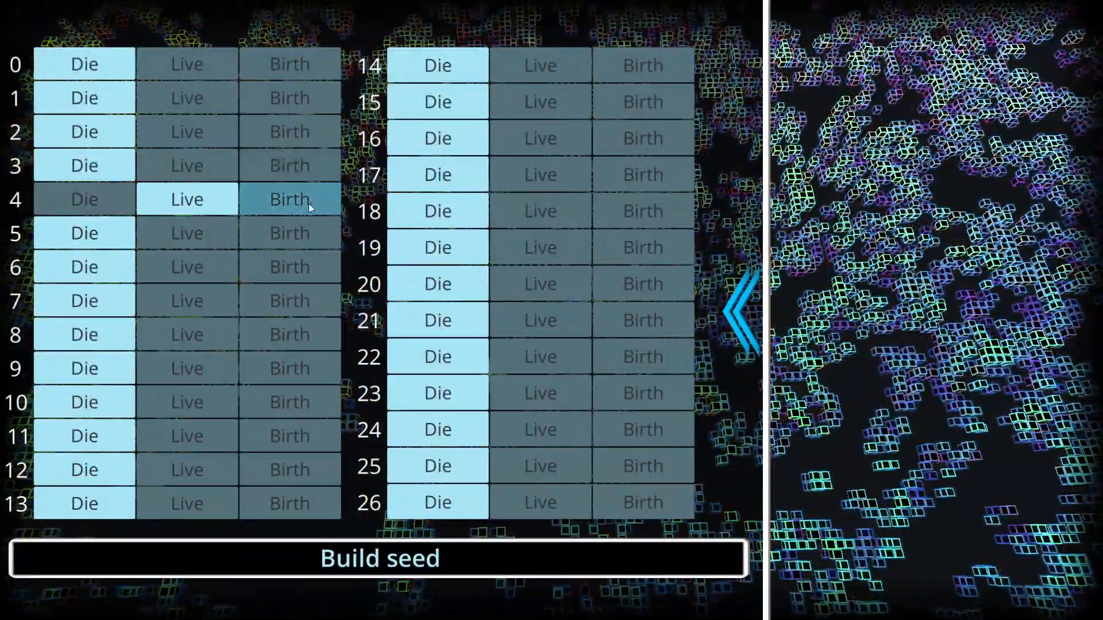
{"action": "left_click", "coordinate": [290, 200]}
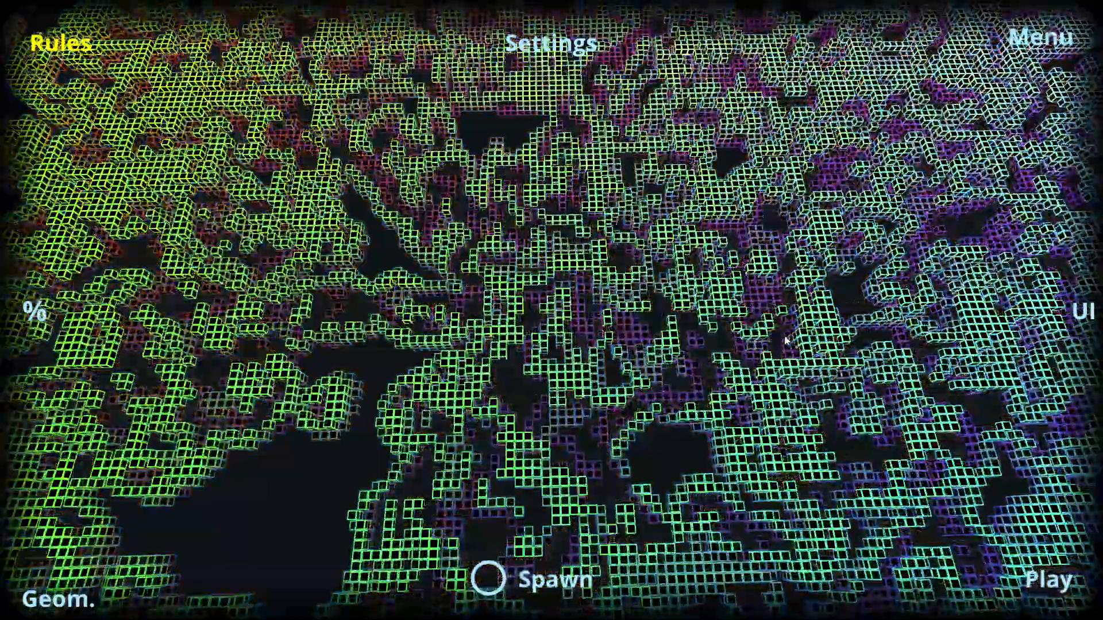
{"action": "left_click", "coordinate": [62, 44]}
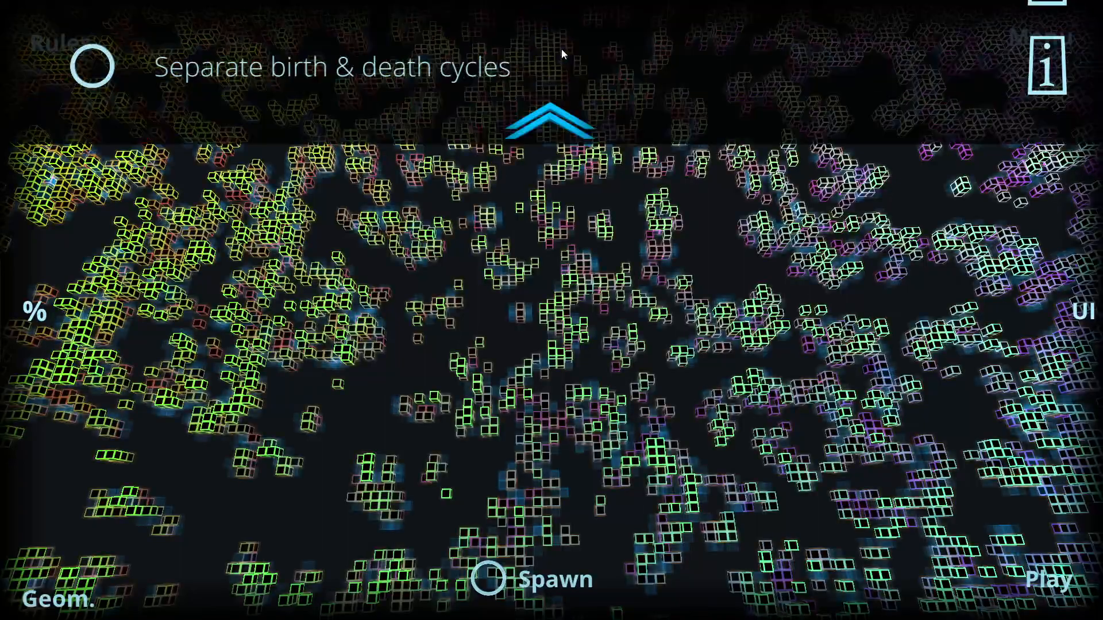
Adjust the Cell color flash intensity slider to full on the 200×4×200 grid.
{"action": "left_click", "coordinate": [556, 120]}
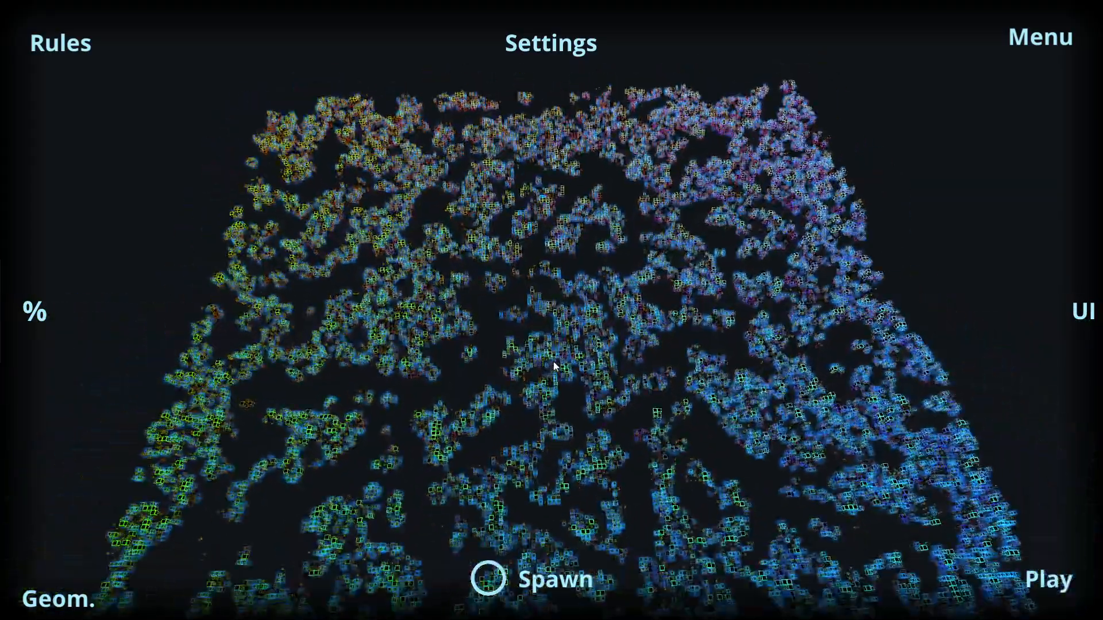
{"action": "left_click", "coordinate": [550, 43]}
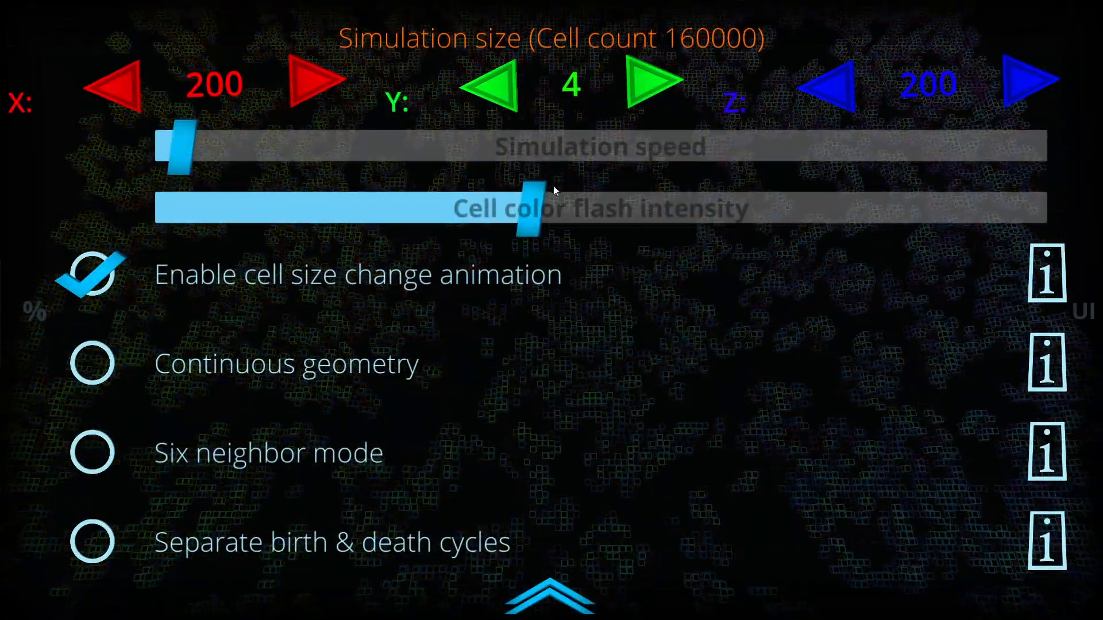
{"action": "left_click_drag", "start_coordinate": [530, 208], "coordinate": [1031, 208]}
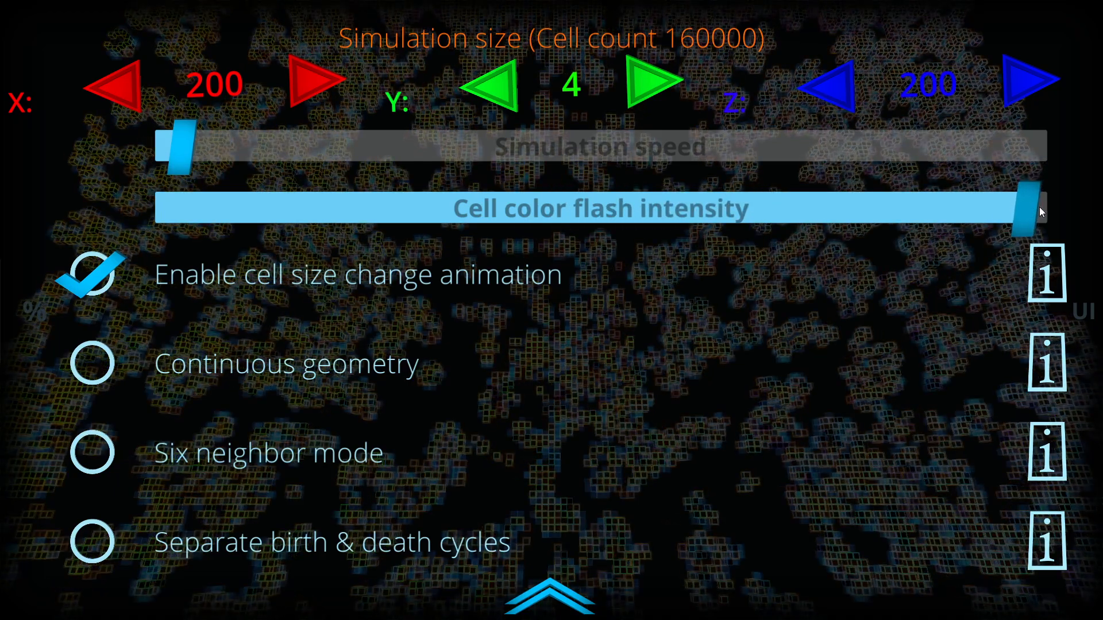
{"action": "left_click_drag", "start_coordinate": [1027, 208], "coordinate": [507, 208]}
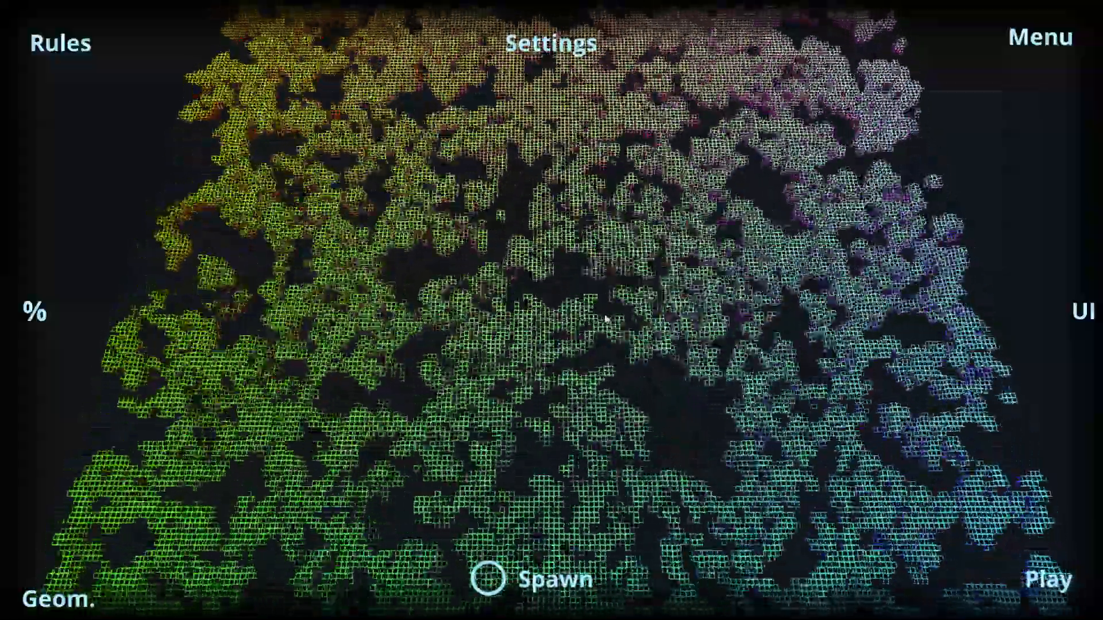
Start the seed builder from the Rules panel for a four-cell centre pattern on layer 6.
{"action": "left_click", "coordinate": [551, 41]}
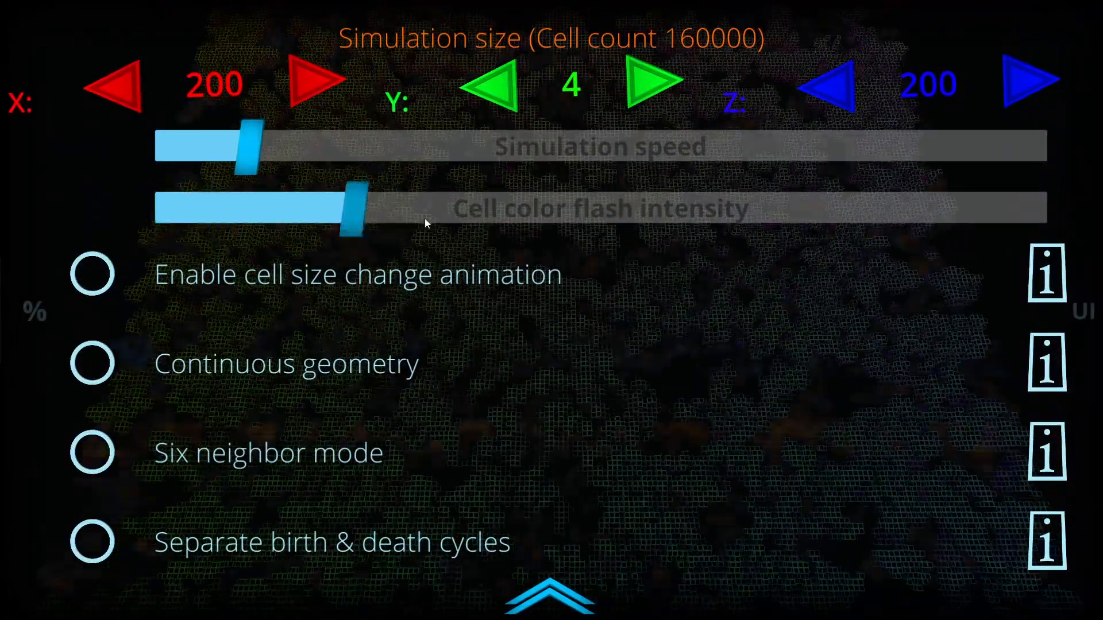
{"action": "left_click", "coordinate": [93, 275]}
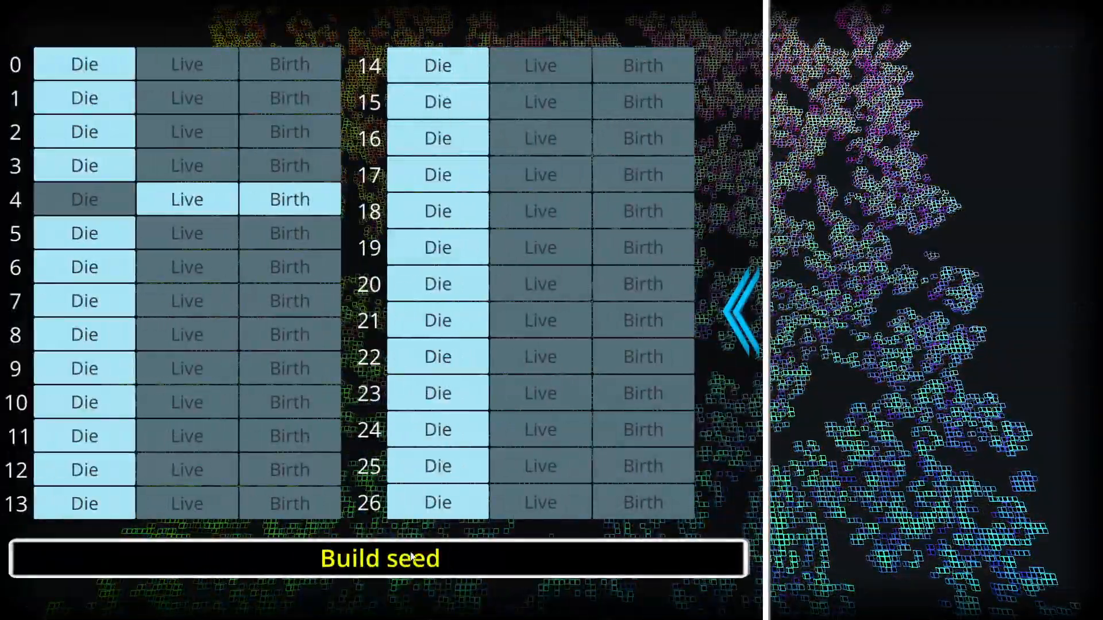
{"action": "left_click", "coordinate": [391, 557]}
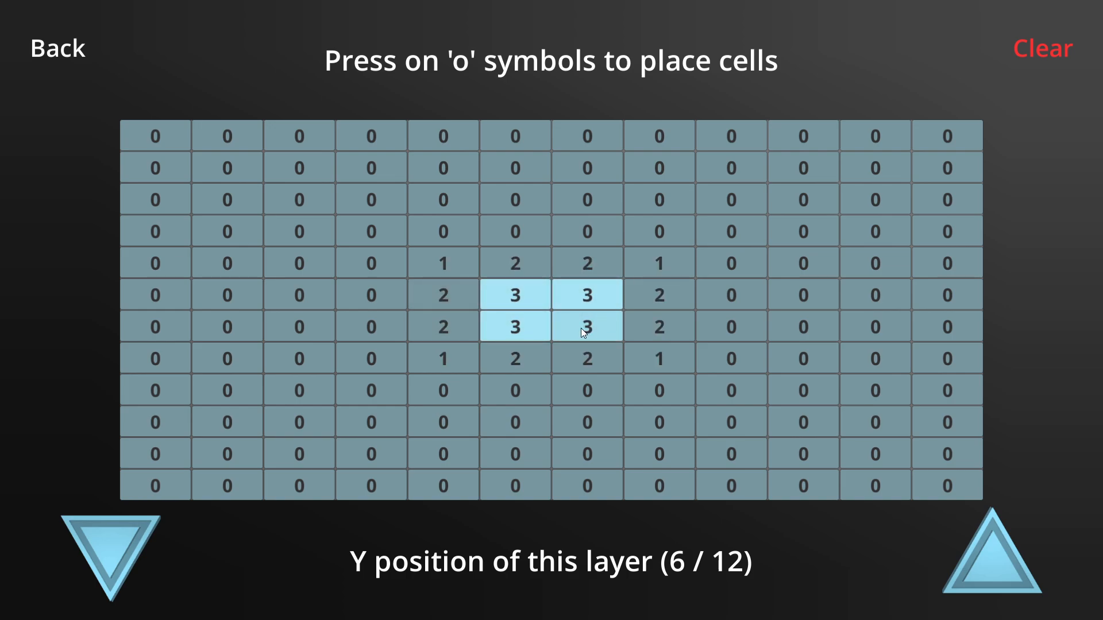
{"action": "mouse_move", "coordinate": [733, 225]}
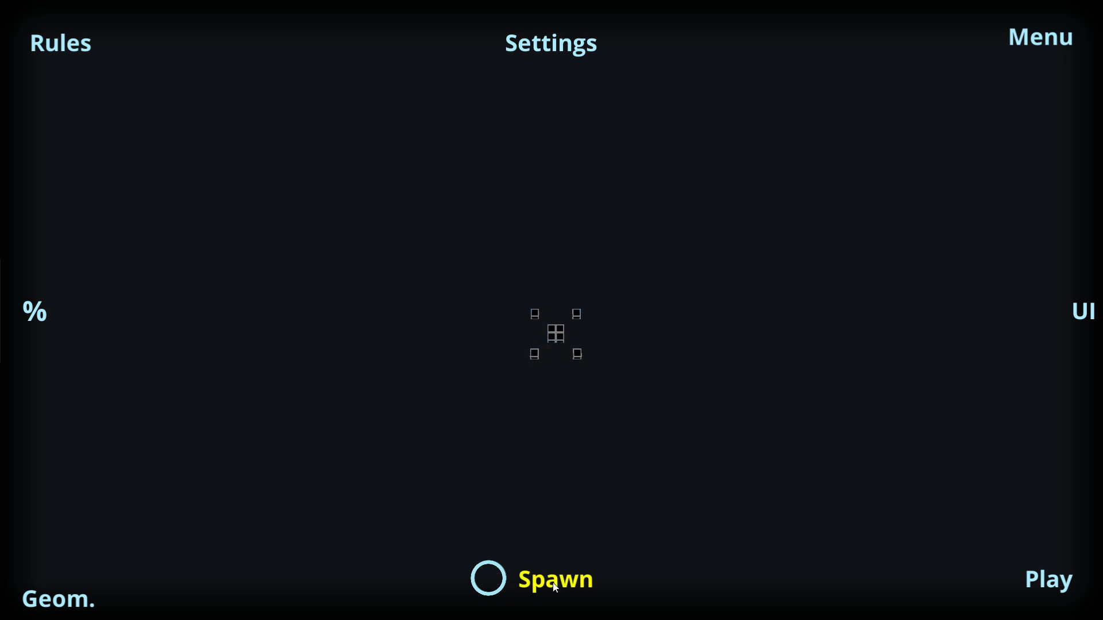
Spawn the four-cell seed and set neighbour count 1 to Live and Birth.
{"action": "left_click", "coordinate": [554, 579]}
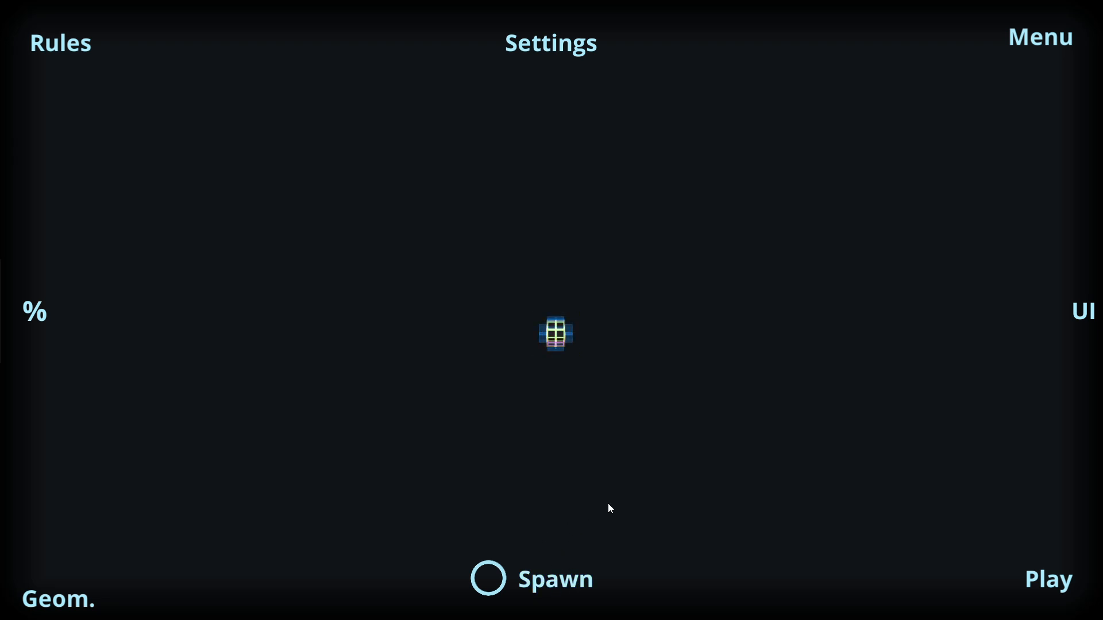
{"action": "left_click", "coordinate": [60, 42]}
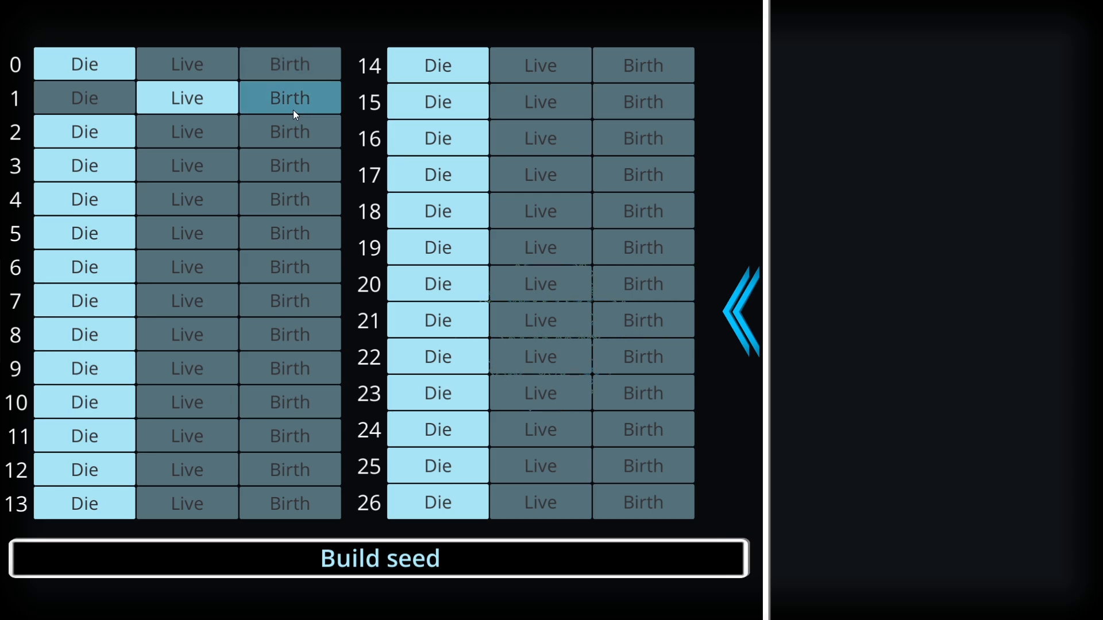
{"action": "left_click", "coordinate": [379, 558]}
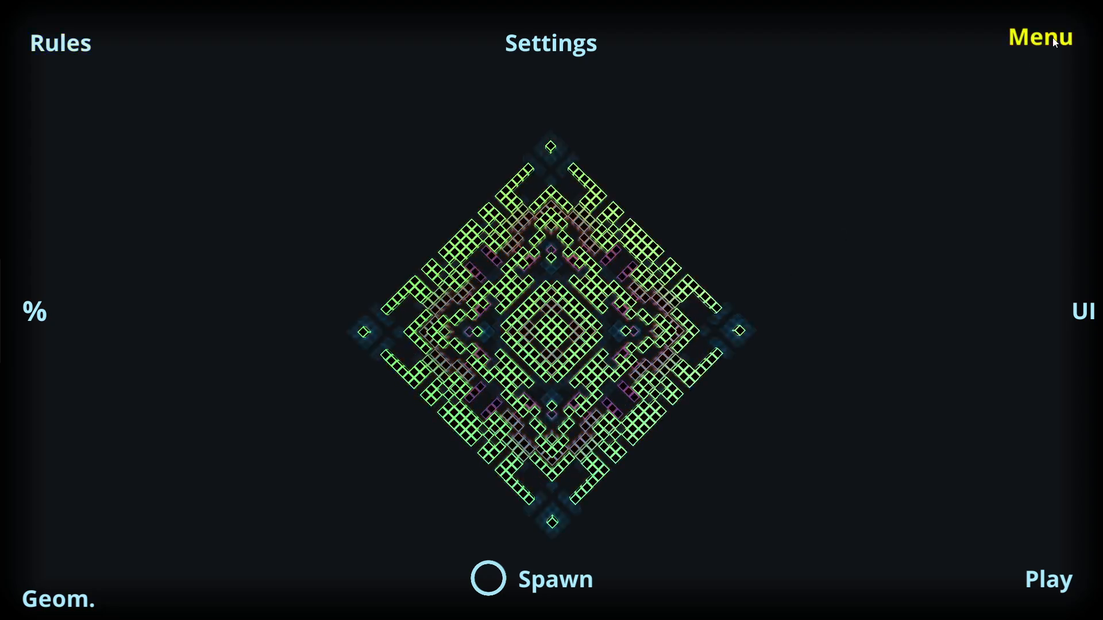
Cycle the colour theme through Green, Neutral, Pale Pink, Pale Blue and back to Light Blue.
{"action": "left_click", "coordinate": [1041, 37]}
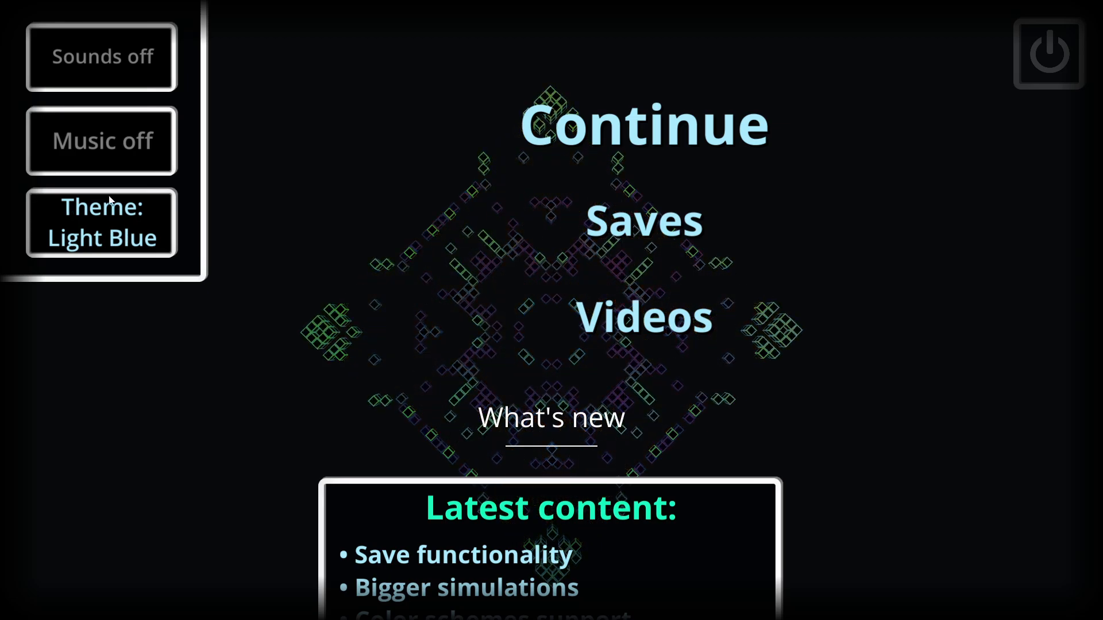
{"action": "left_click", "coordinate": [101, 223]}
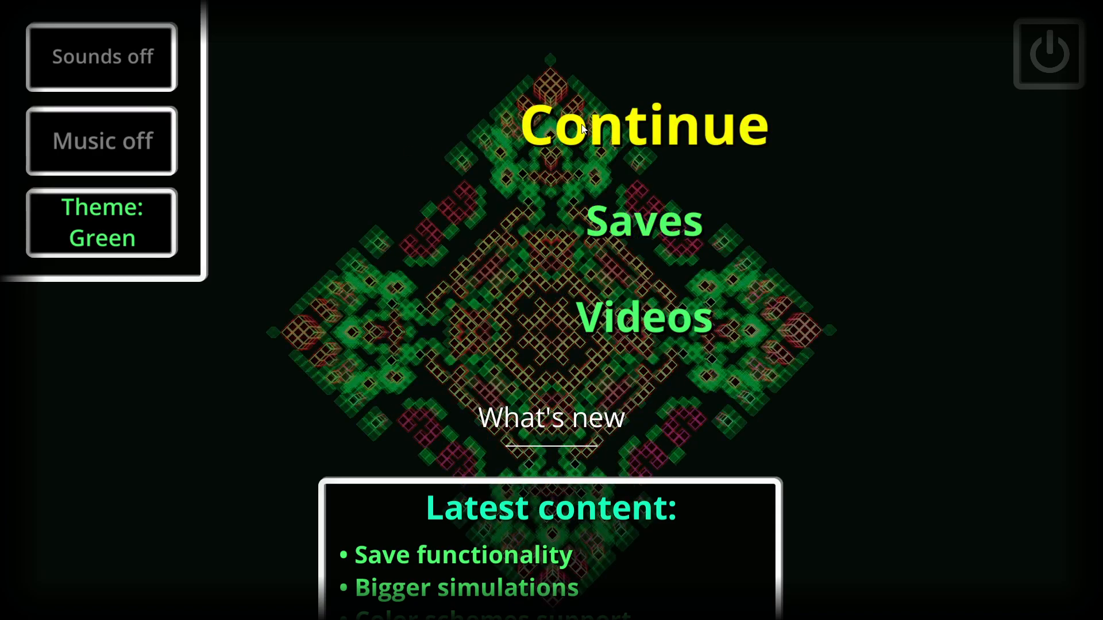
{"action": "left_click", "coordinate": [646, 126]}
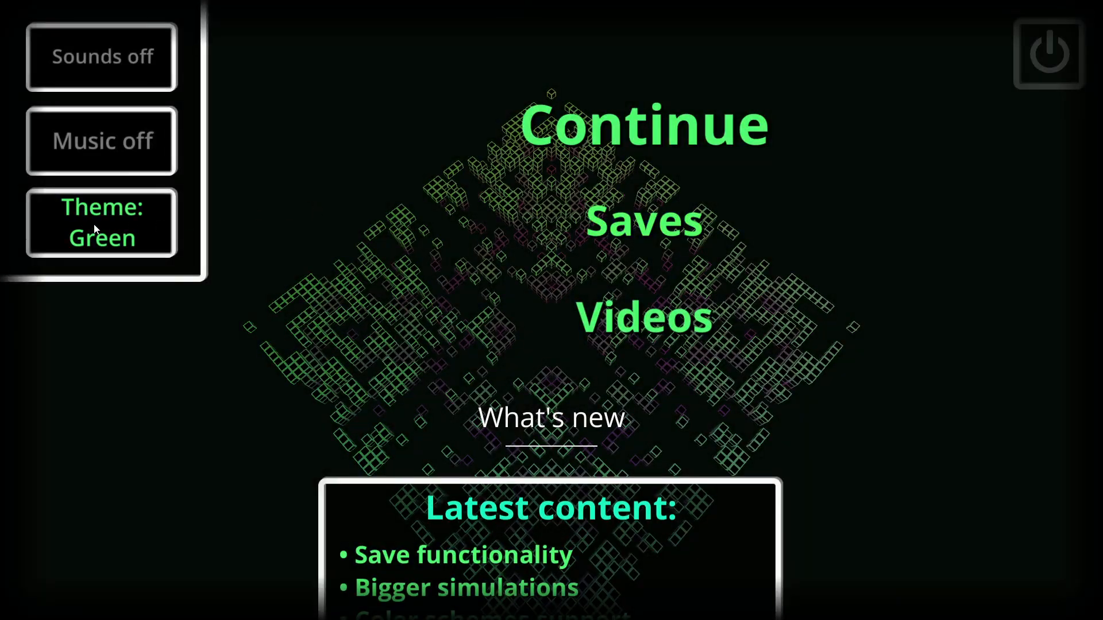
{"action": "left_click", "coordinate": [101, 223]}
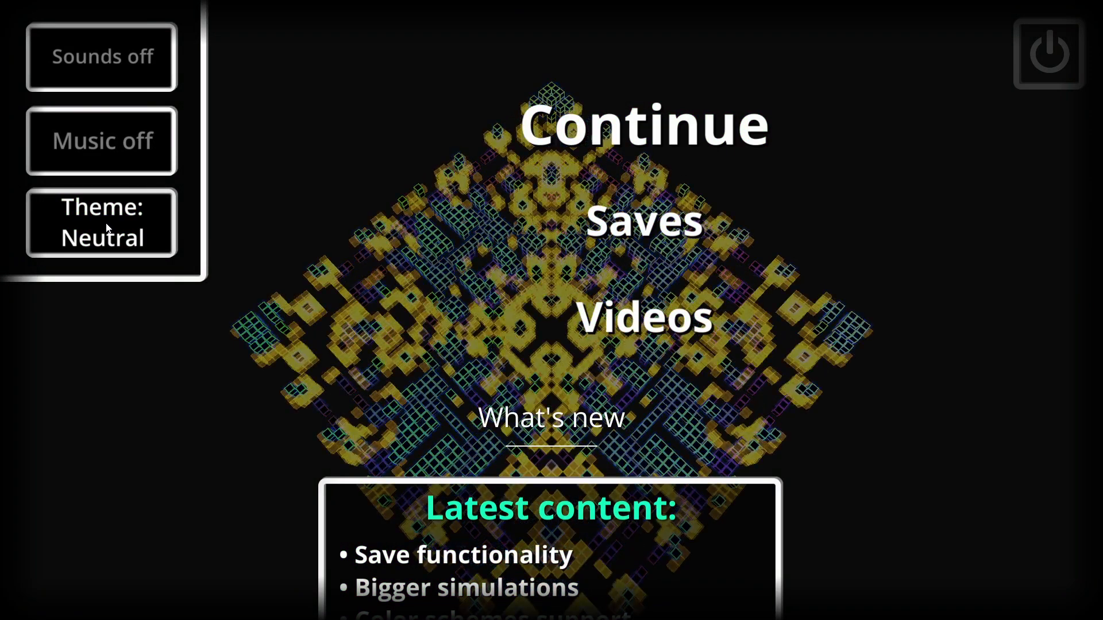
{"action": "left_click", "coordinate": [101, 223]}
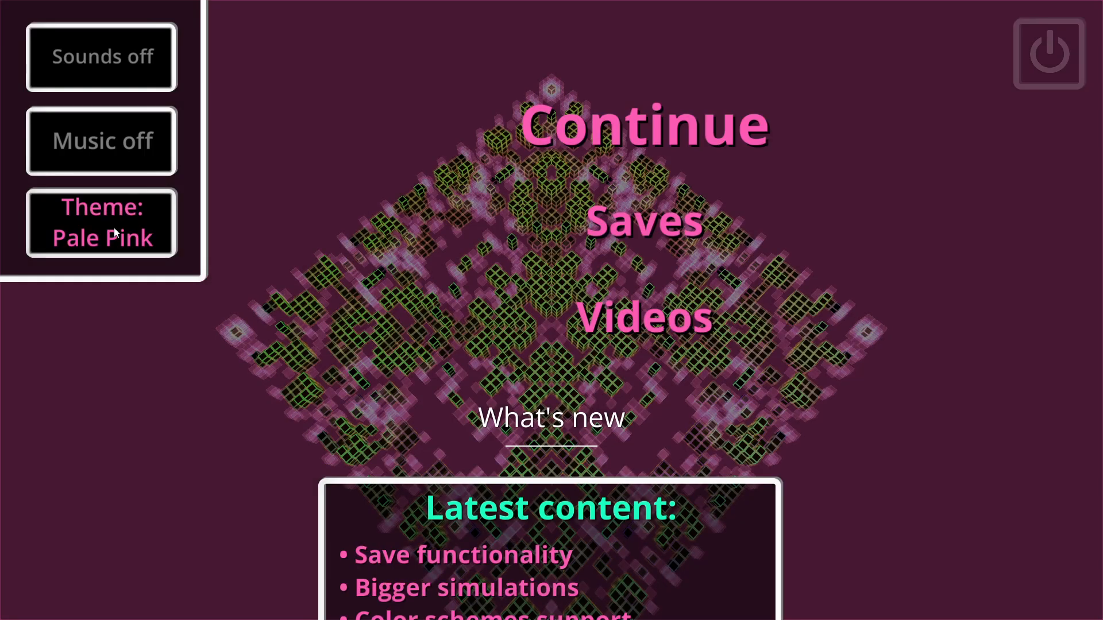
{"action": "left_click", "coordinate": [101, 223]}
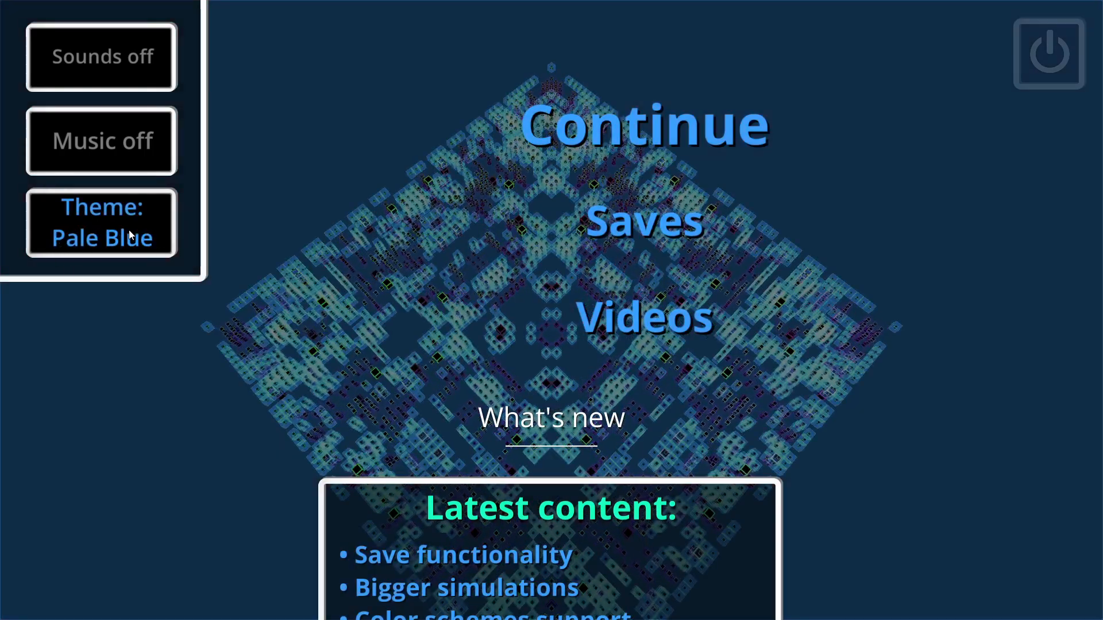
{"action": "left_click", "coordinate": [101, 223]}
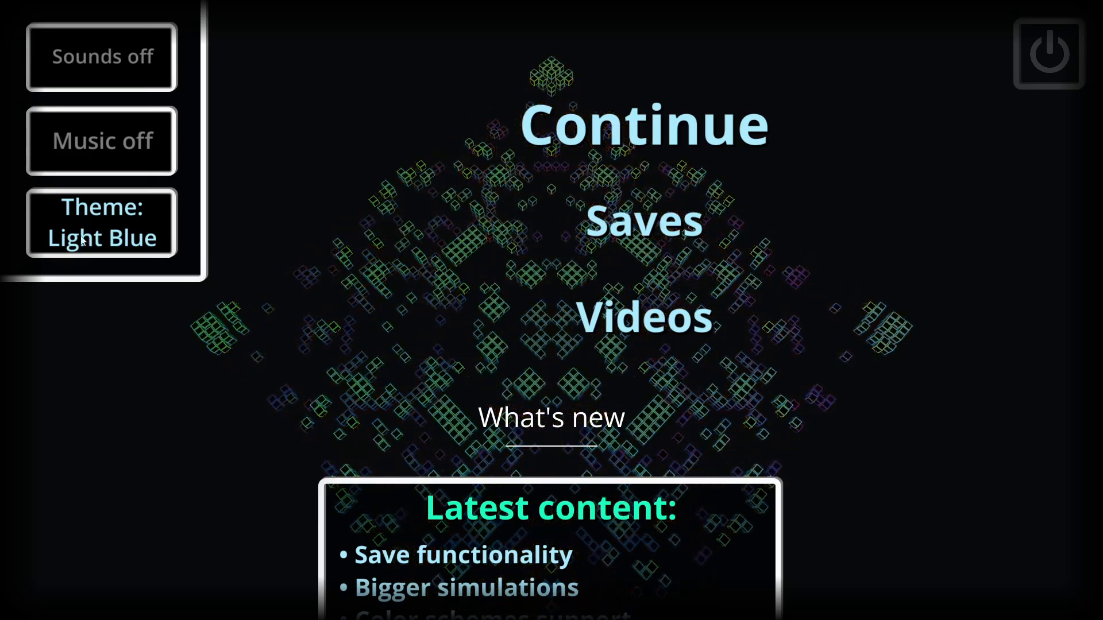
{"action": "mouse_move", "coordinate": [112, 270]}
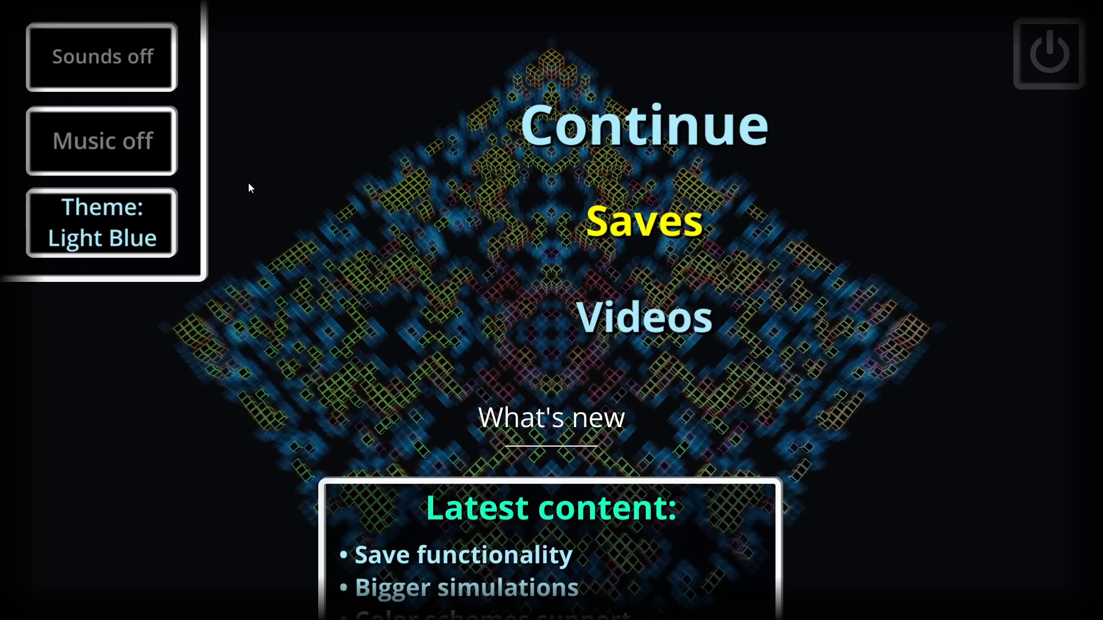
{"action": "scroll", "scroll_direction": "down", "scroll_amount": 3}
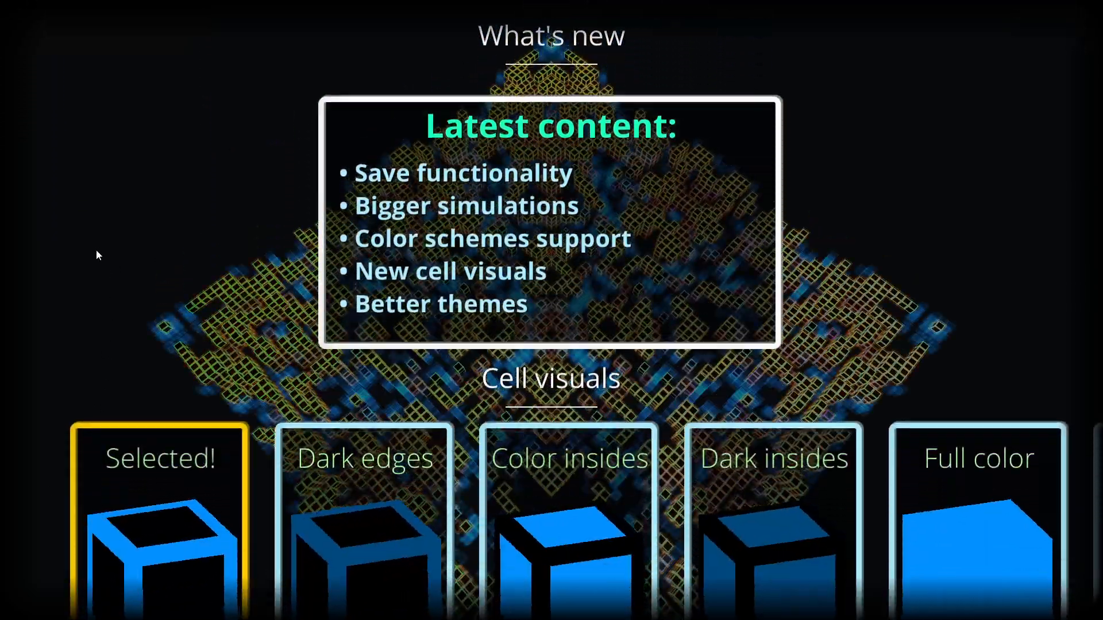
{"action": "scroll", "scroll_direction": "down", "scroll_amount": 3}
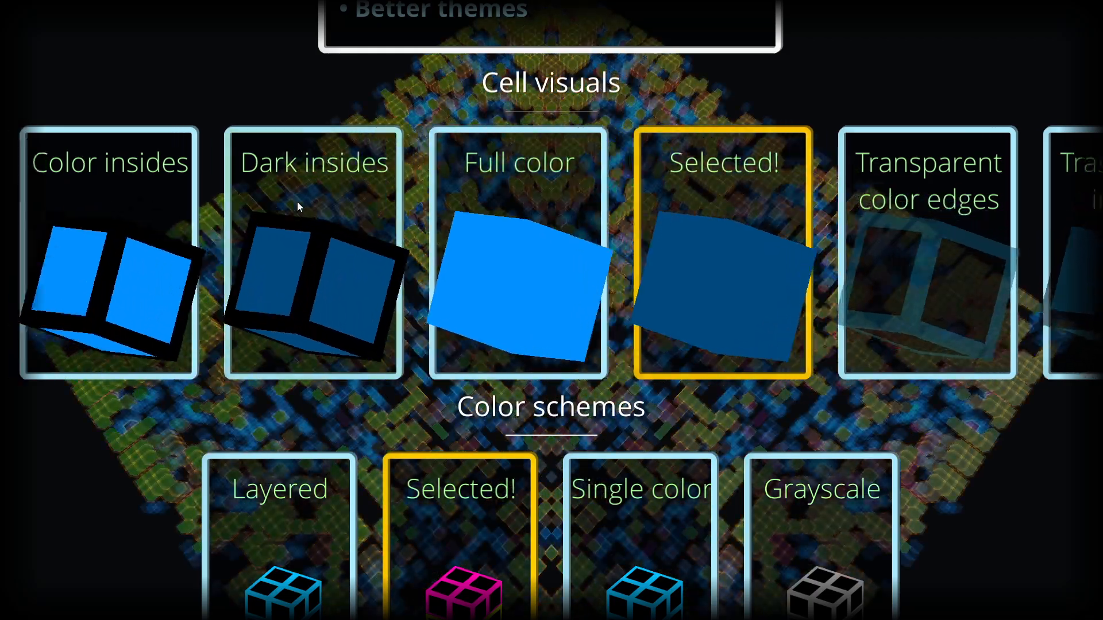
{"action": "scroll", "scroll_direction": "down", "scroll_amount": 3}
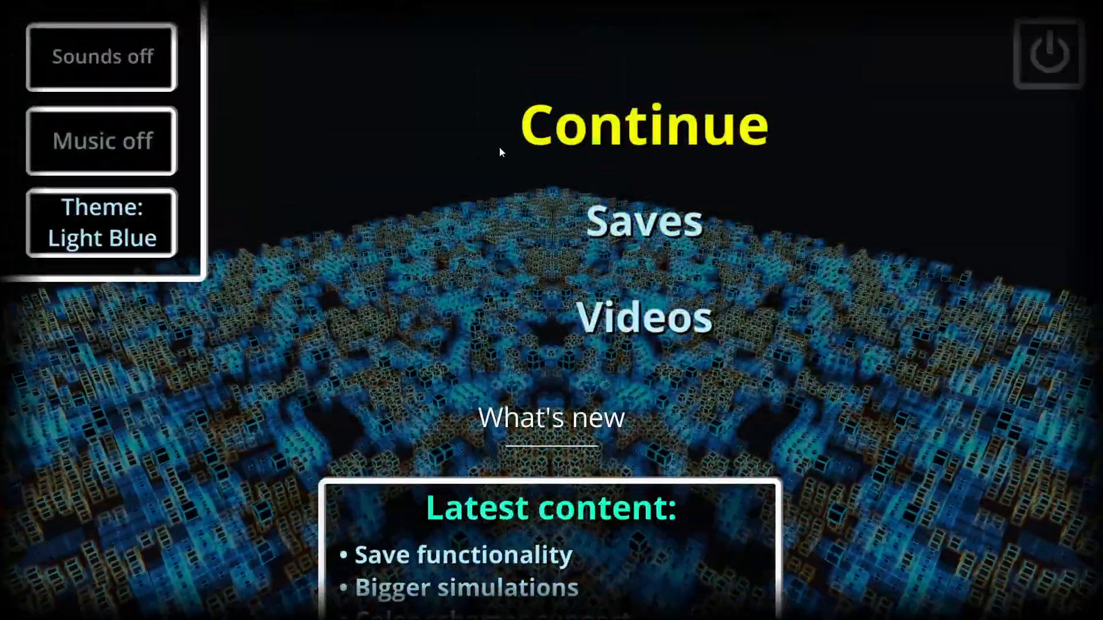
Continue from the main menu and play the 3D simulation.
{"action": "left_click", "coordinate": [643, 125]}
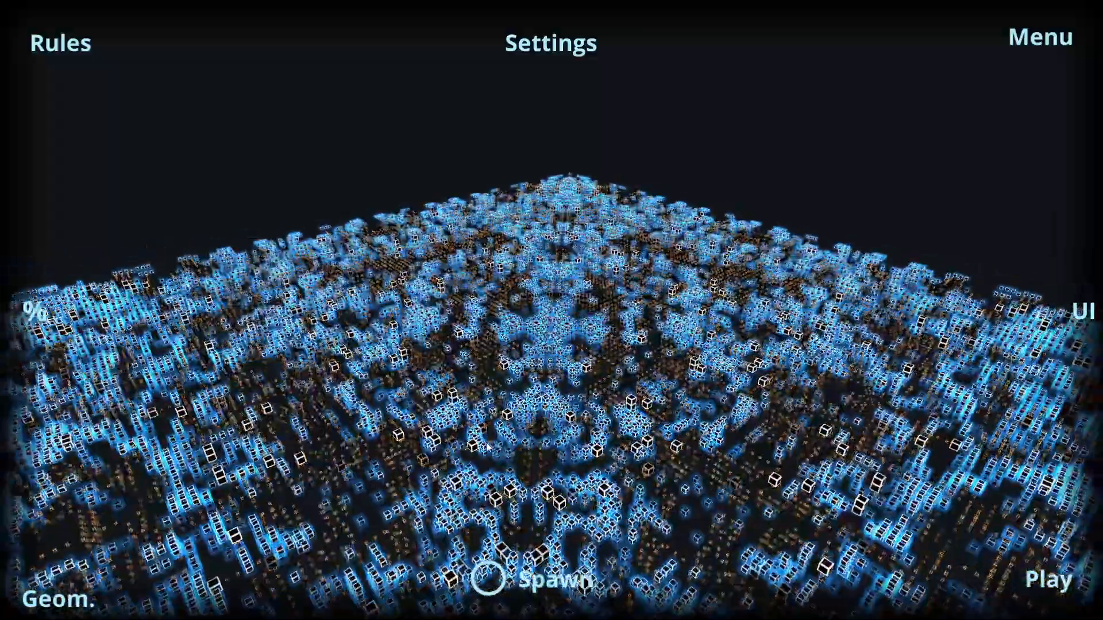
{"action": "left_click", "coordinate": [1039, 36]}
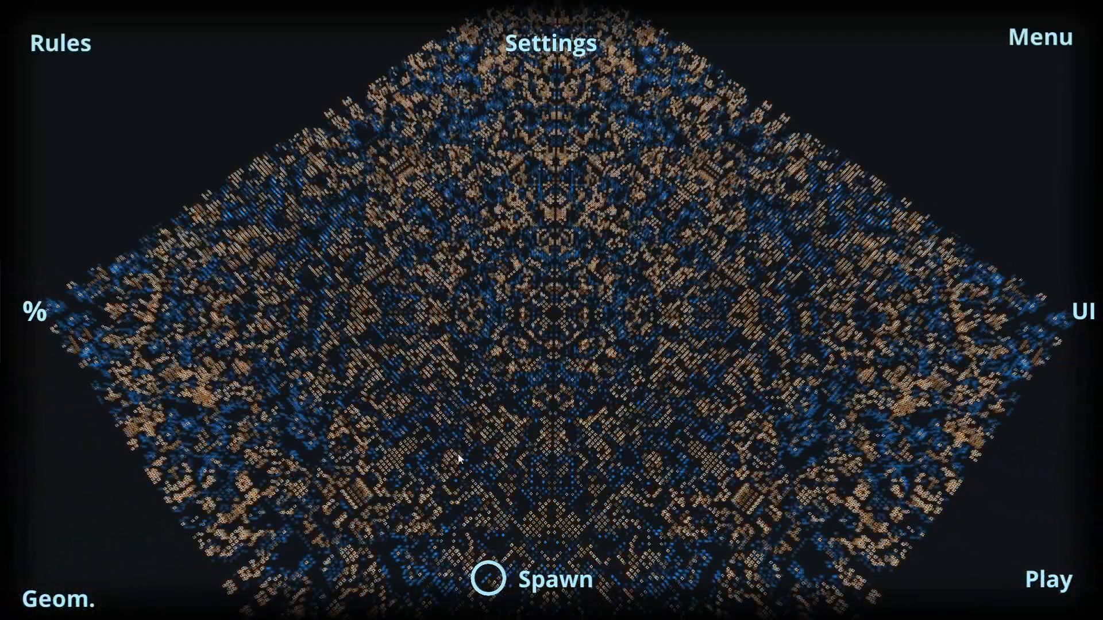
Load the stored Cube geometry in place of the current pattern.
{"action": "left_click", "coordinate": [53, 600]}
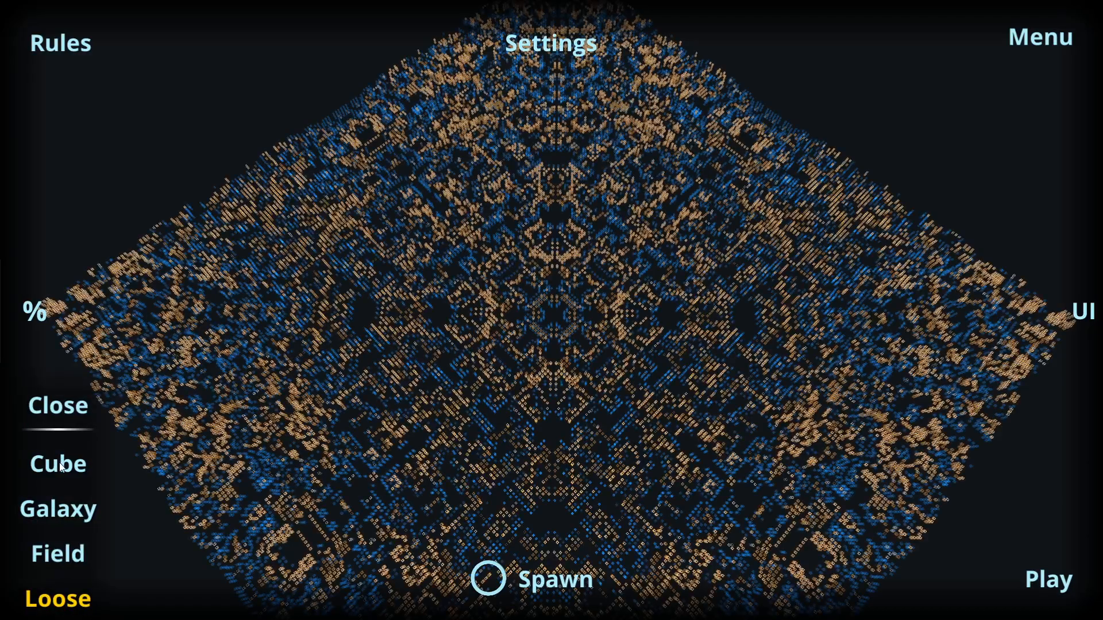
{"action": "left_click", "coordinate": [57, 465]}
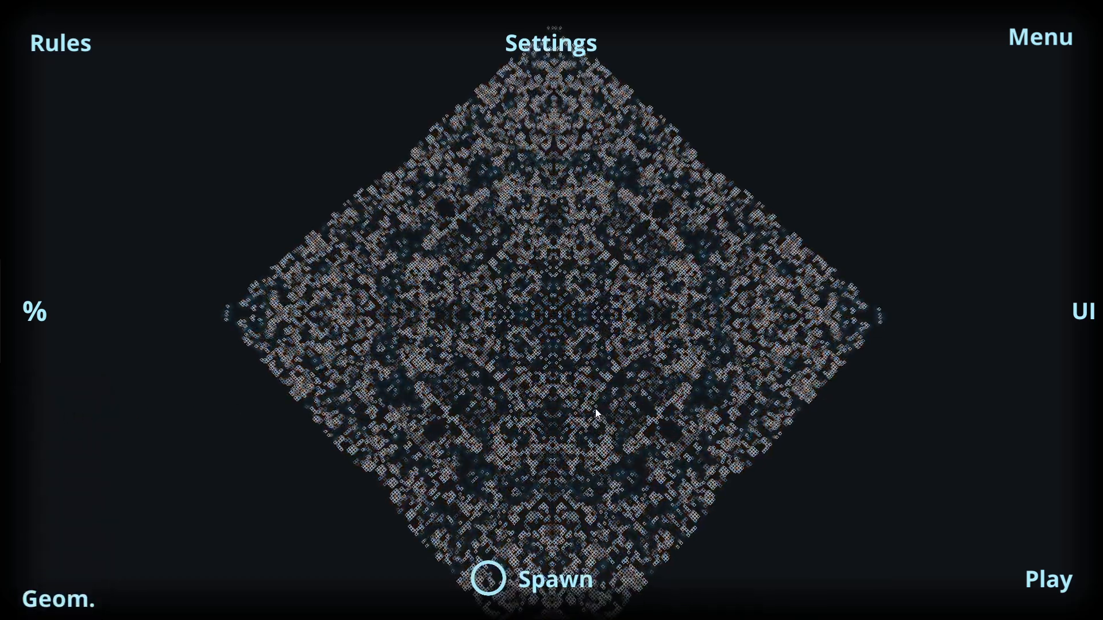
Sweep the Births % slider down to a small value and back up to maximum.
{"action": "left_click", "coordinate": [35, 312]}
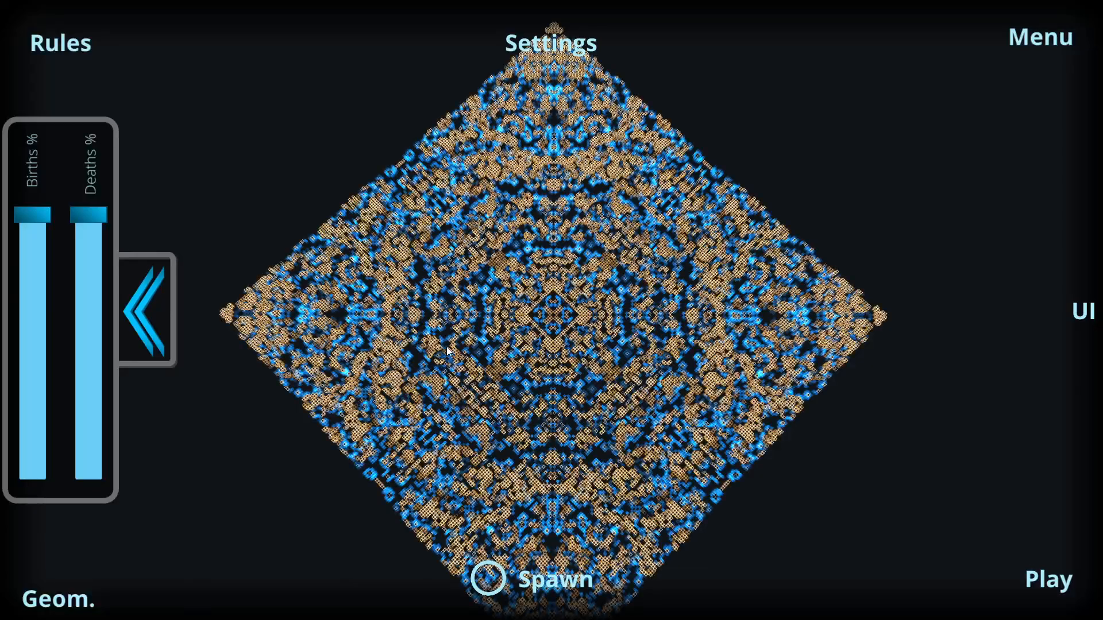
{"action": "left_click_drag", "start_coordinate": [36, 208], "coordinate": [36, 219]}
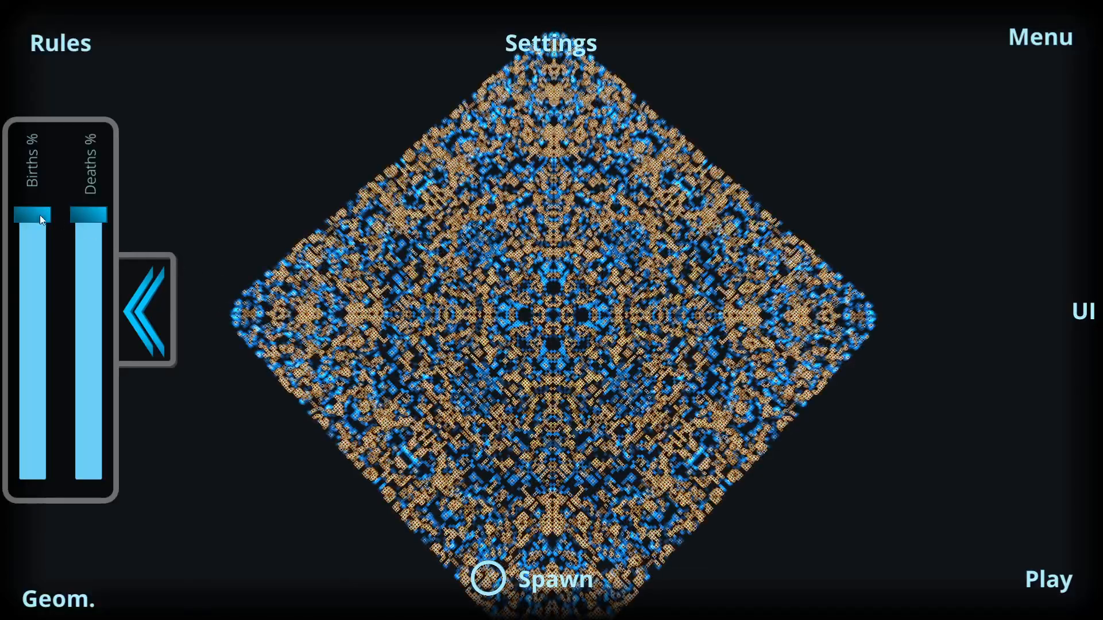
{"action": "left_click_drag", "start_coordinate": [33, 215], "coordinate": [33, 288]}
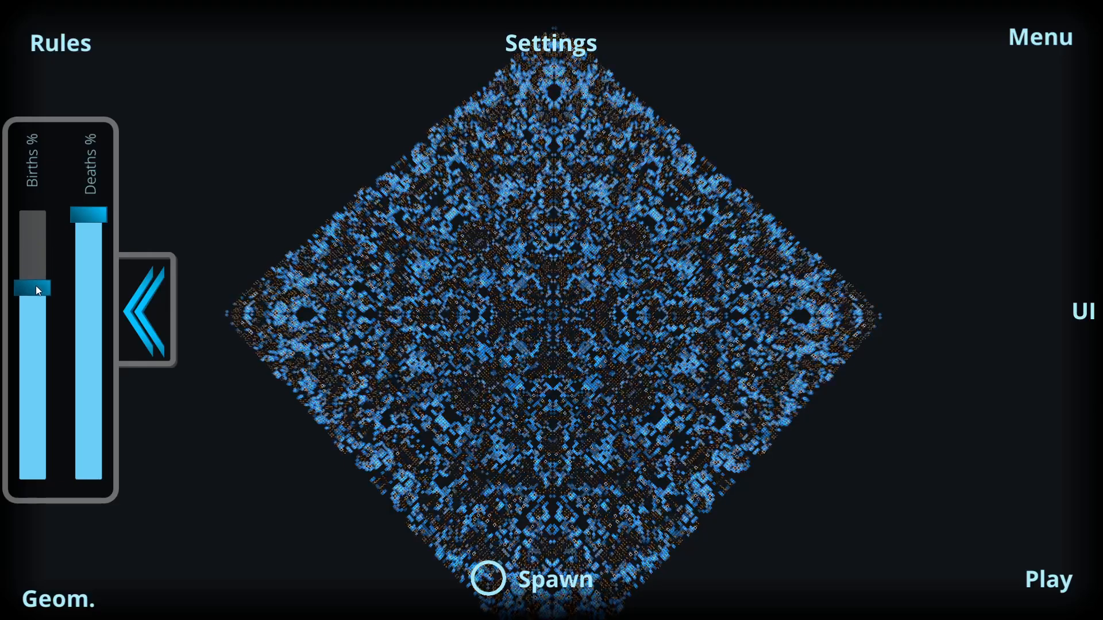
{"action": "left_click_drag", "start_coordinate": [34, 290], "coordinate": [33, 358]}
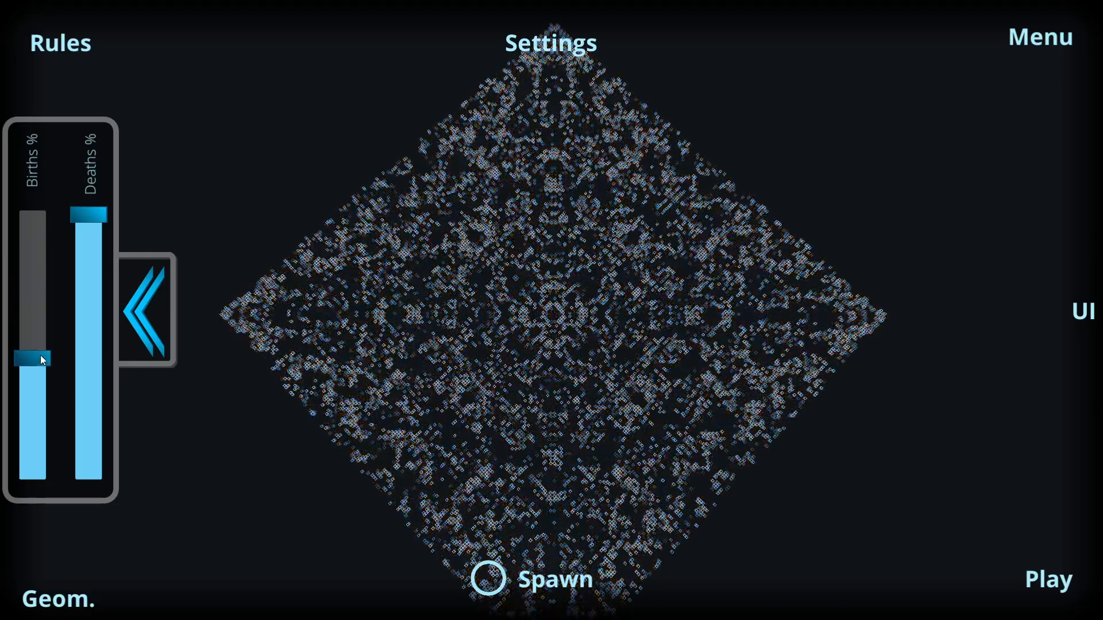
{"action": "left_click_drag", "start_coordinate": [33, 359], "coordinate": [32, 401]}
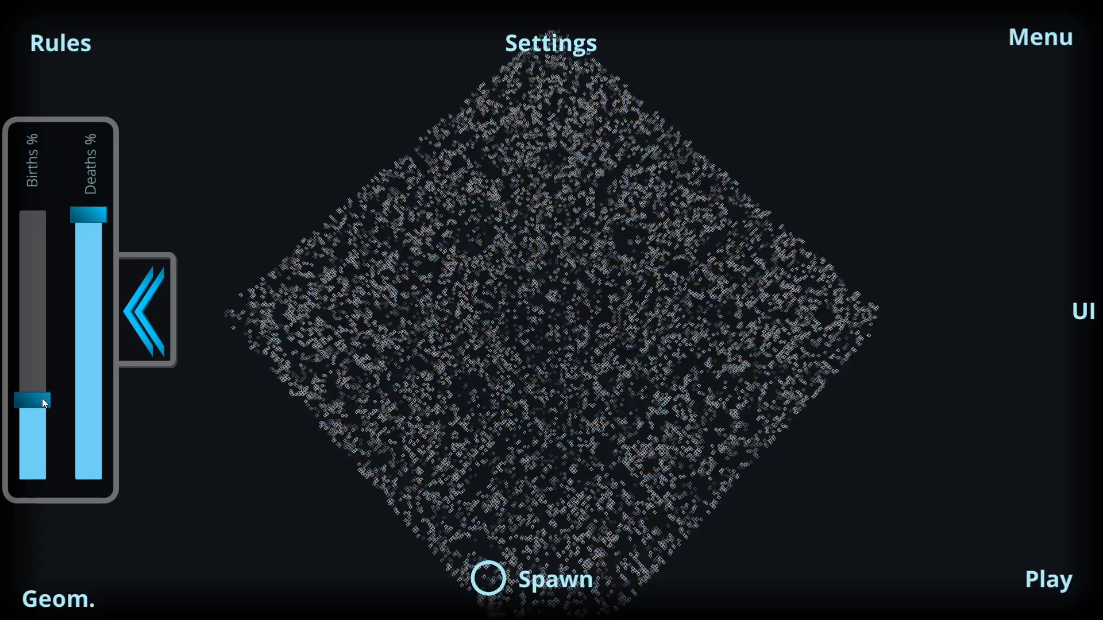
{"action": "left_click_drag", "start_coordinate": [33, 401], "coordinate": [32, 429]}
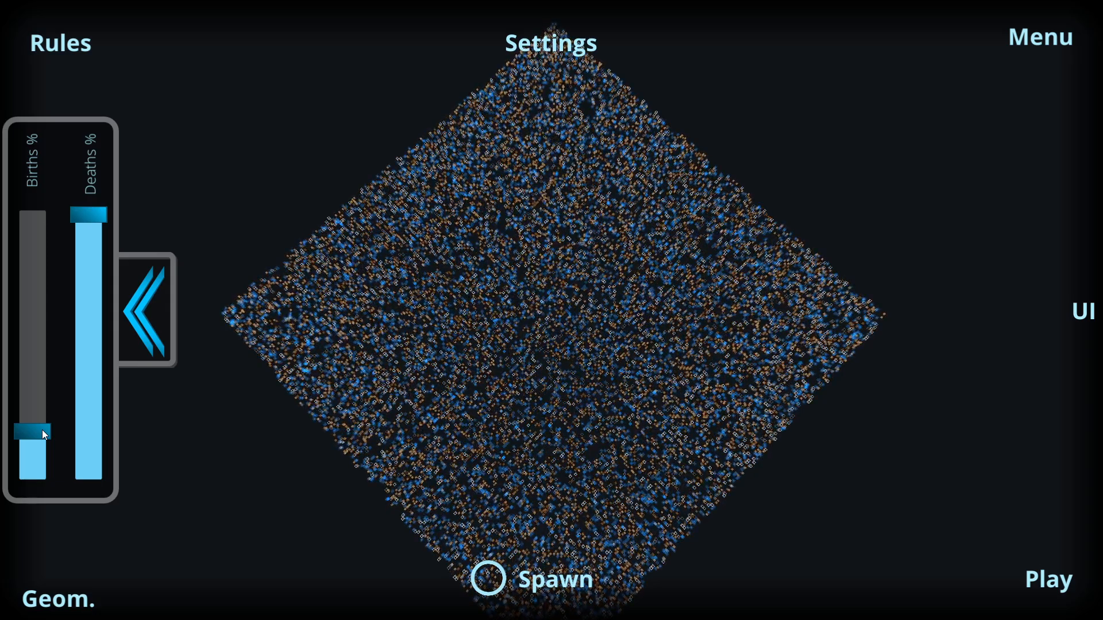
{"action": "left_click_drag", "start_coordinate": [31, 433], "coordinate": [31, 306]}
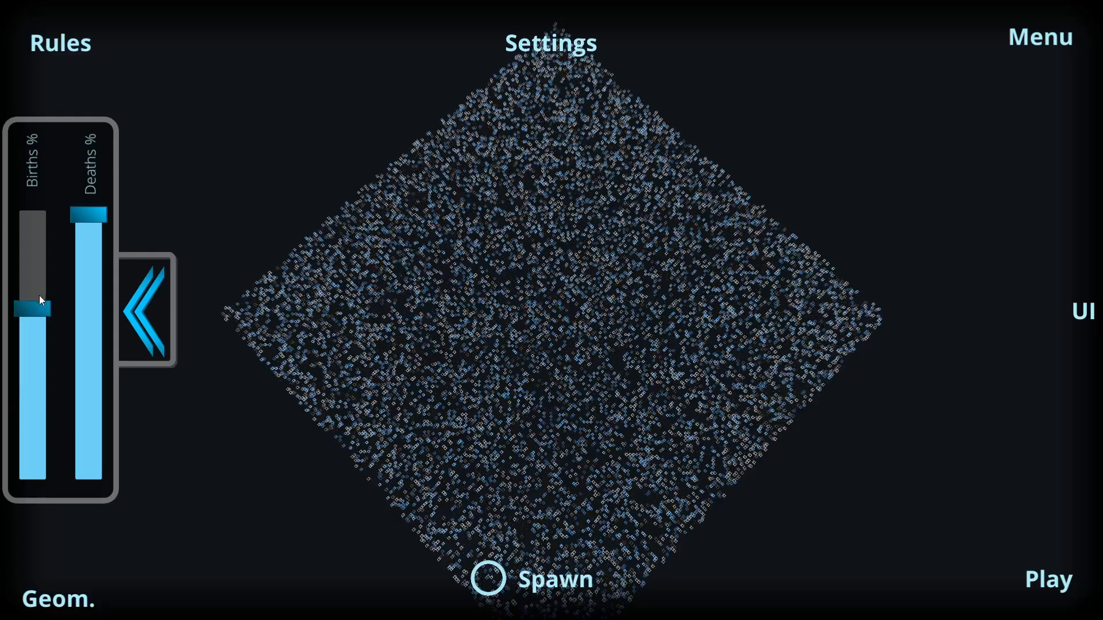
{"action": "left_click_drag", "start_coordinate": [33, 305], "coordinate": [33, 215]}
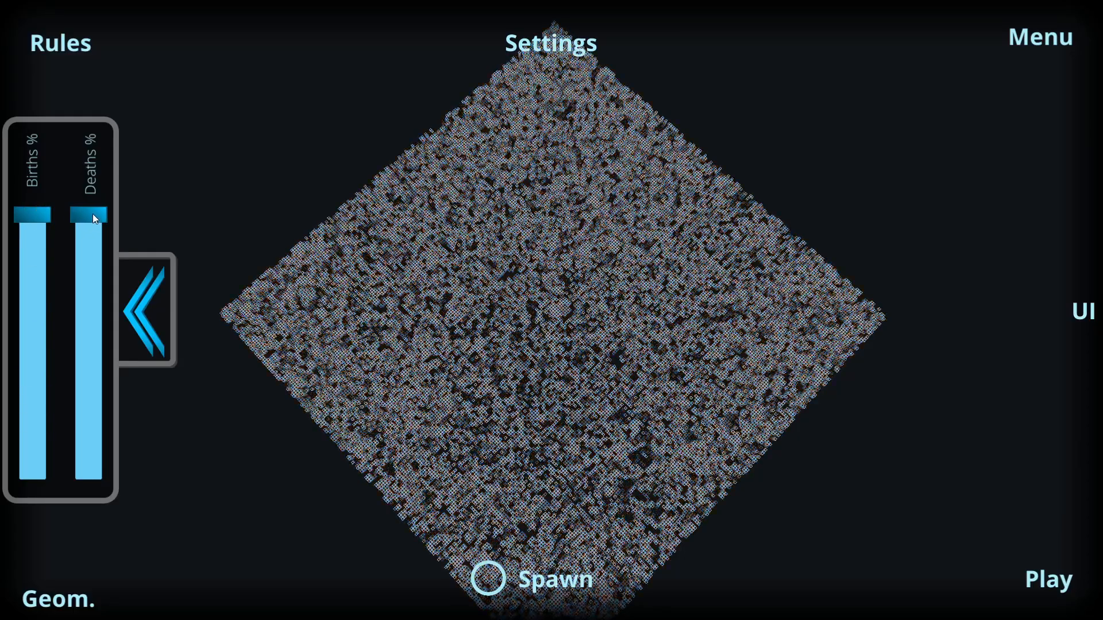
Lower the Deaths % slider to about half and raise it back to maximum.
{"action": "left_click_drag", "start_coordinate": [92, 215], "coordinate": [89, 349]}
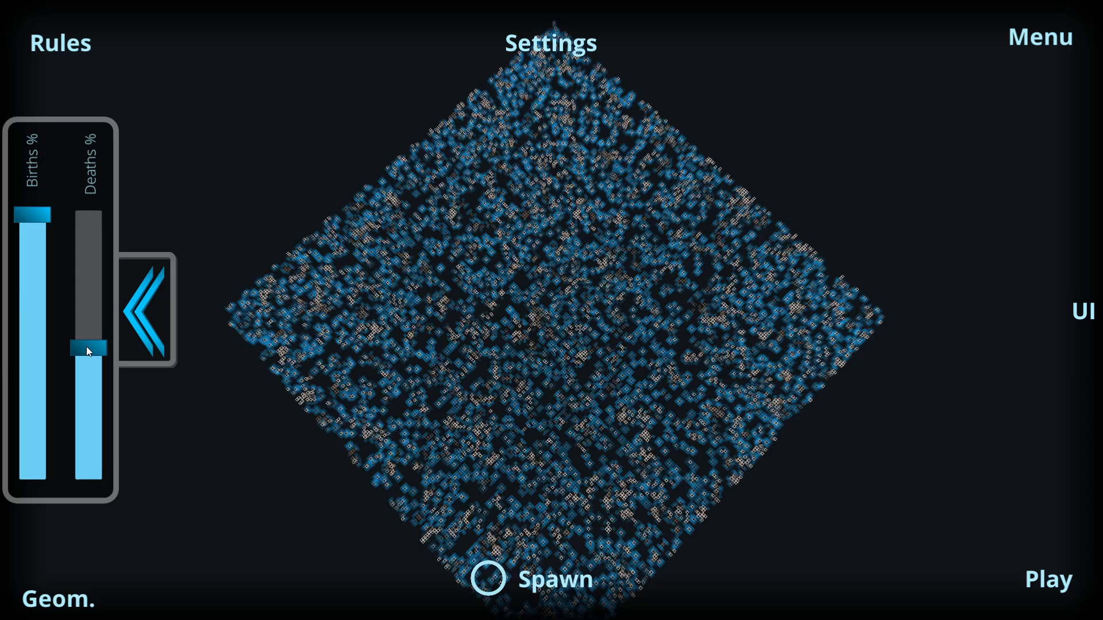
{"action": "left_click_drag", "start_coordinate": [89, 349], "coordinate": [88, 369]}
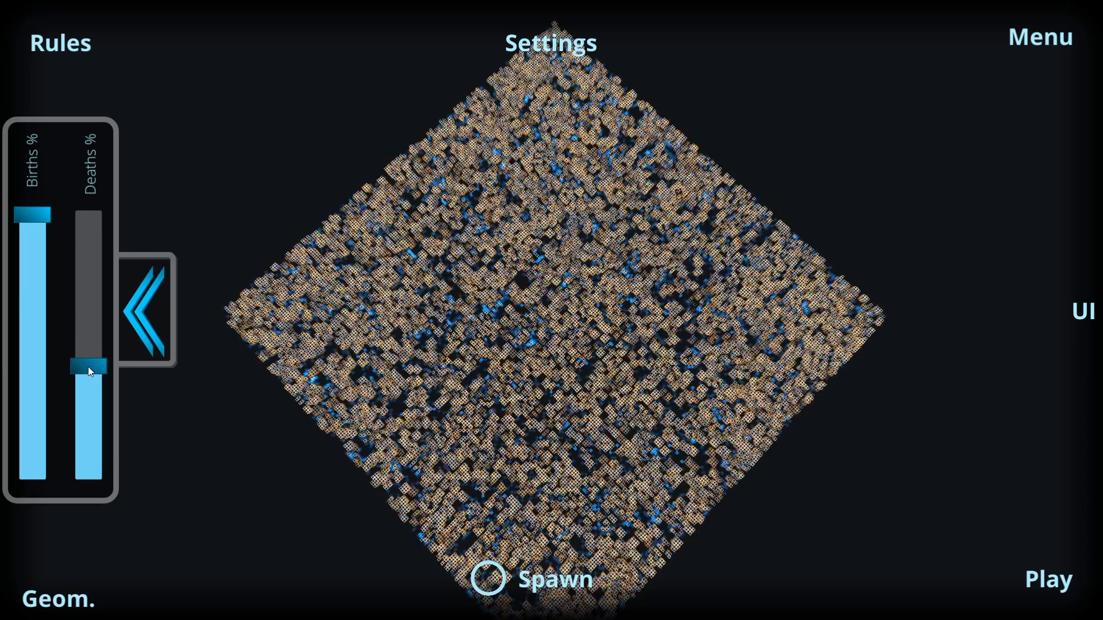
{"action": "left_click_drag", "start_coordinate": [90, 369], "coordinate": [89, 391]}
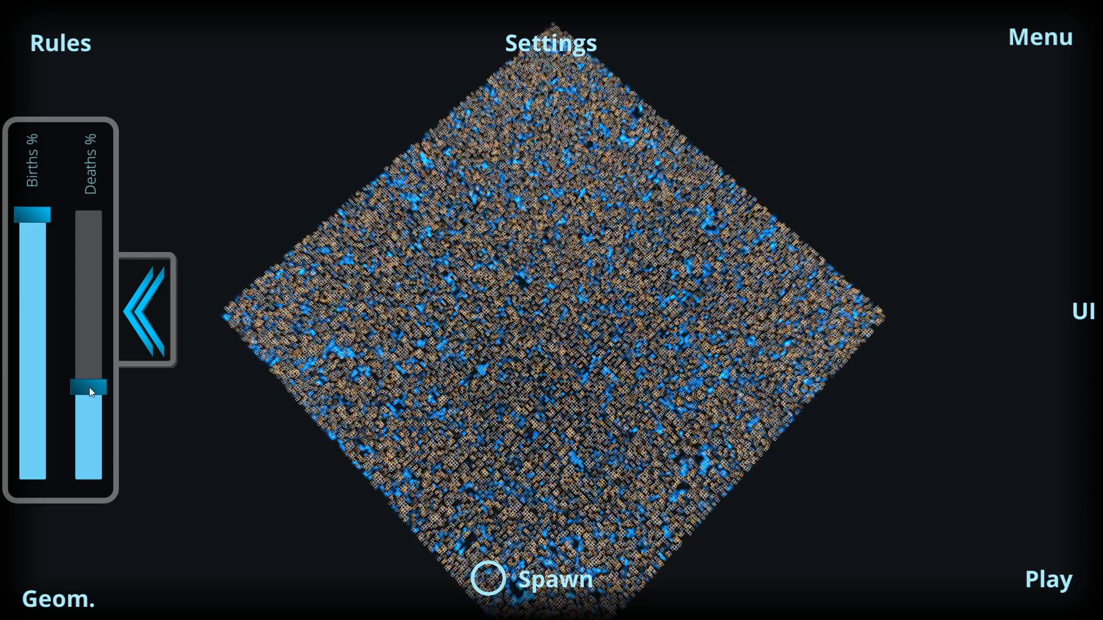
{"action": "left_click_drag", "start_coordinate": [90, 387], "coordinate": [89, 387]}
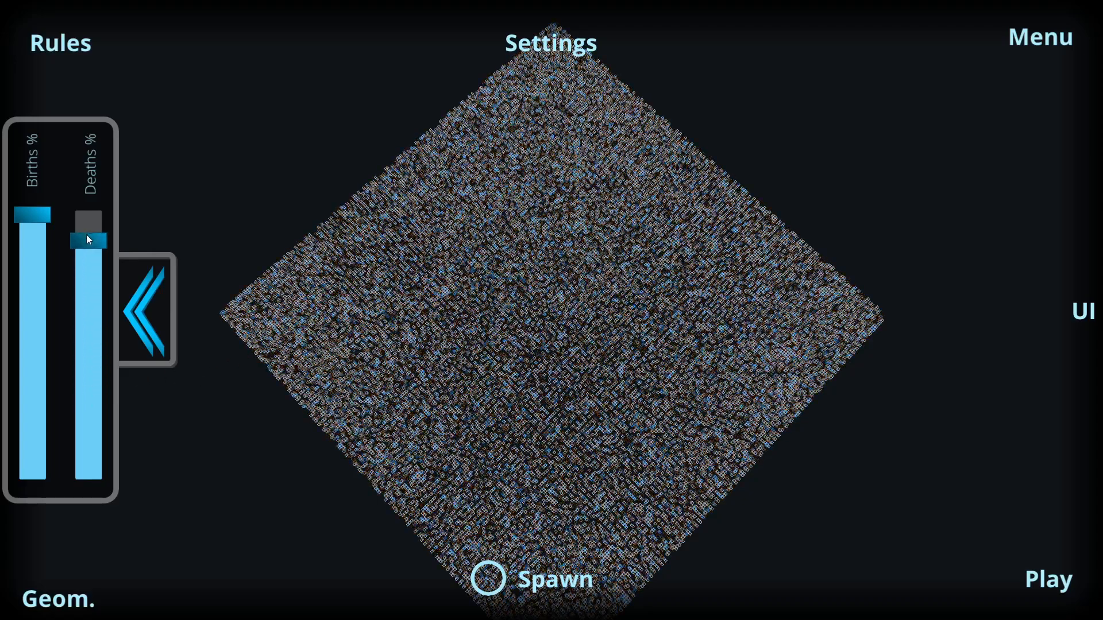
{"action": "left_click_drag", "start_coordinate": [86, 232], "coordinate": [86, 197]}
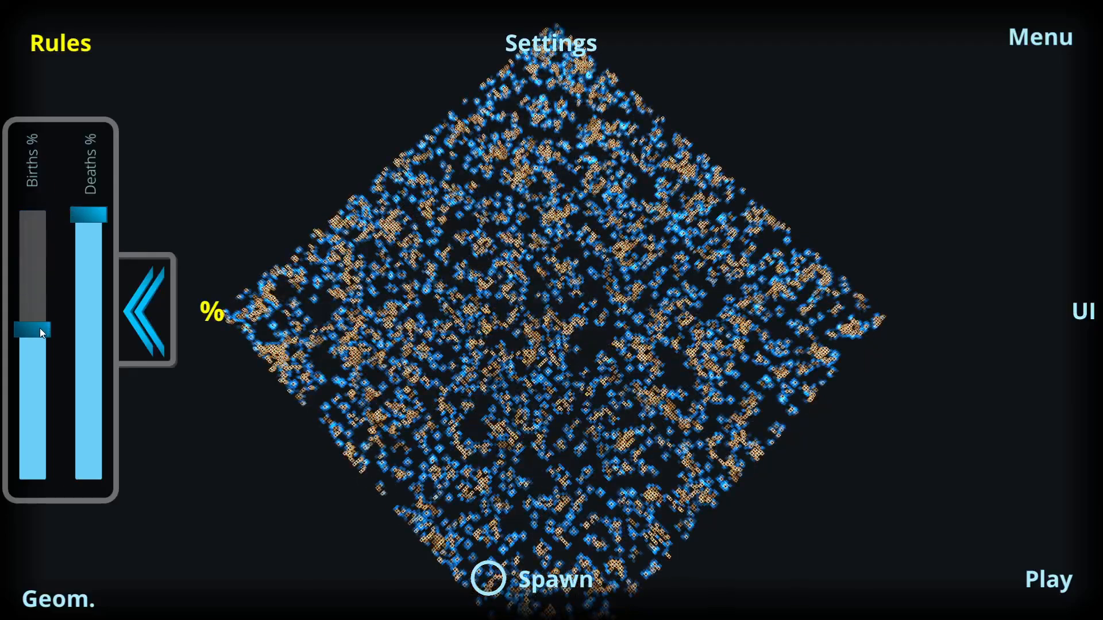
Drop Births % low again, restore it to maximum and collapse the percentage panel.
{"action": "left_click_drag", "start_coordinate": [33, 331], "coordinate": [32, 384]}
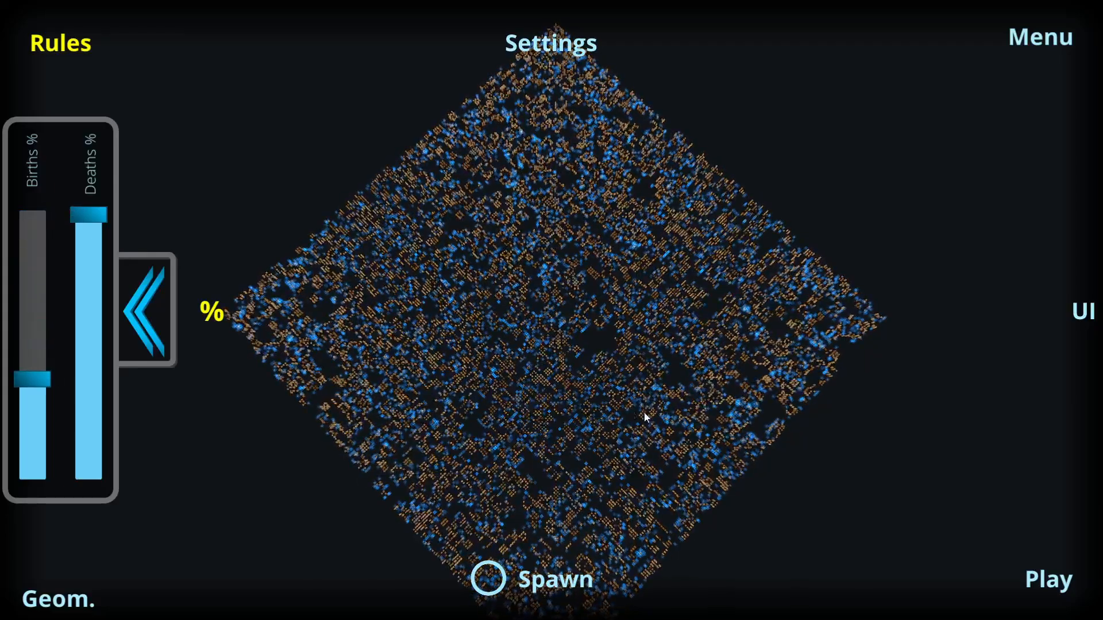
{"action": "left_click_drag", "start_coordinate": [33, 380], "coordinate": [34, 405]}
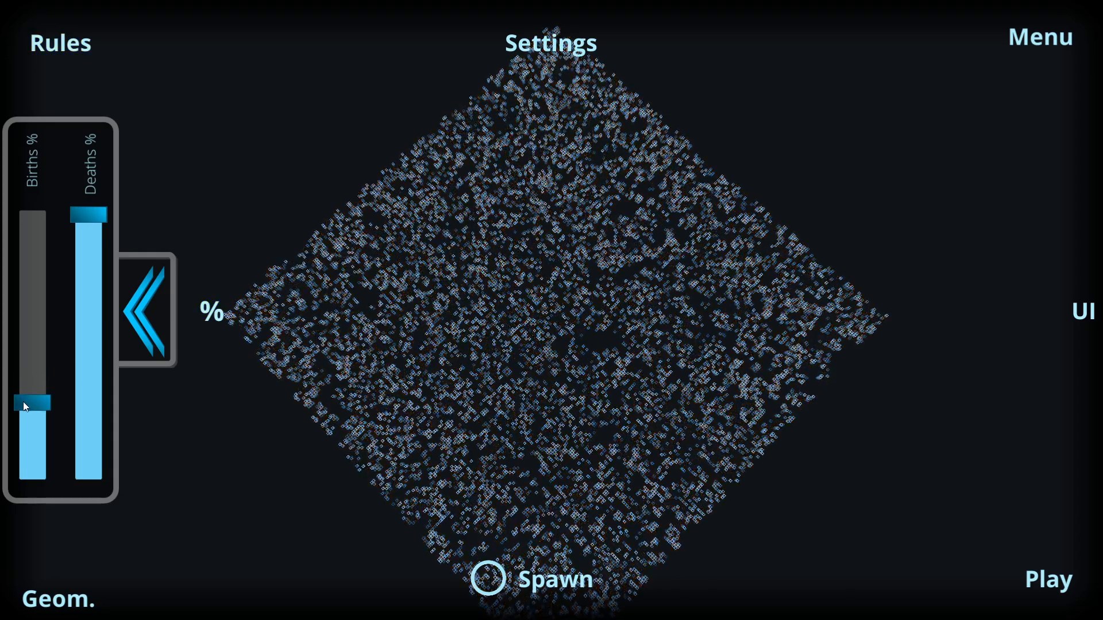
{"action": "left_click_drag", "start_coordinate": [30, 402], "coordinate": [30, 433]}
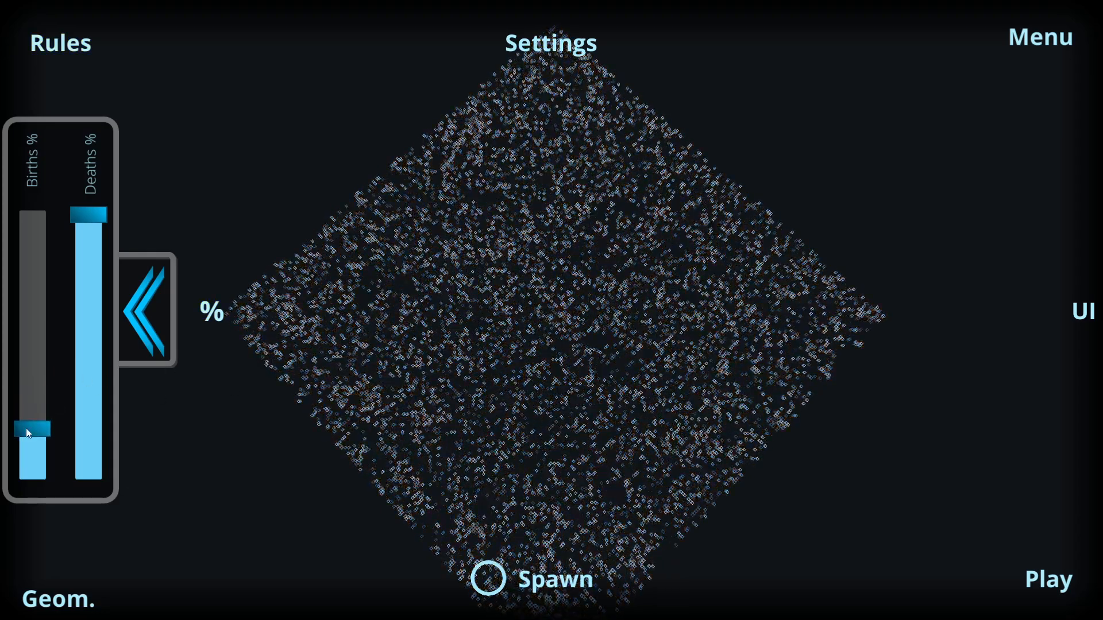
{"action": "left_click_drag", "start_coordinate": [32, 428], "coordinate": [34, 447]}
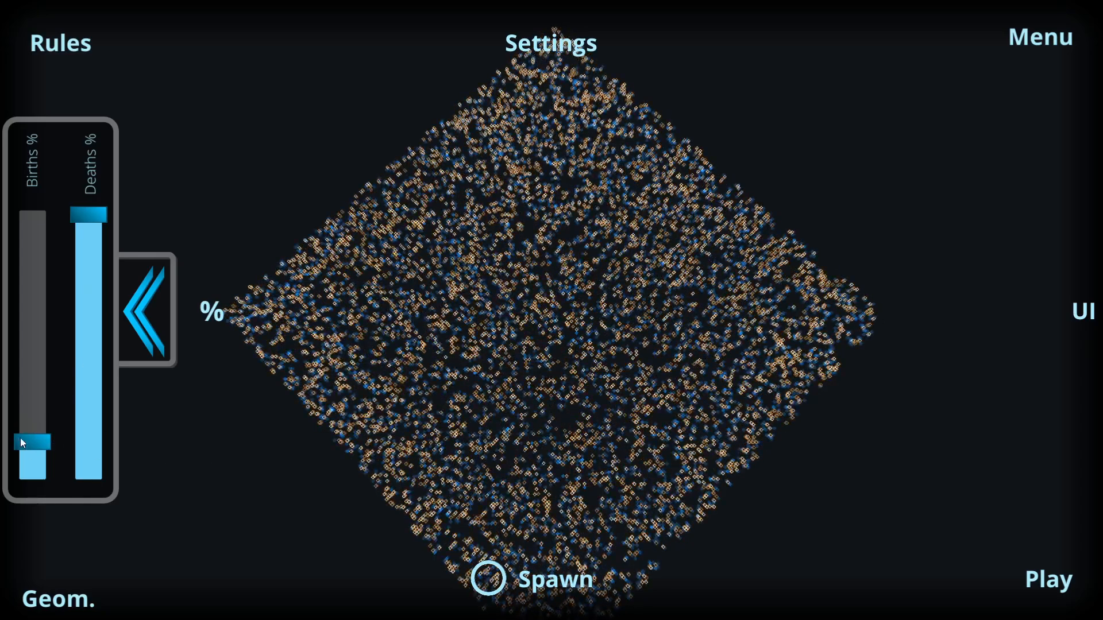
{"action": "left_click_drag", "start_coordinate": [32, 443], "coordinate": [32, 205]}
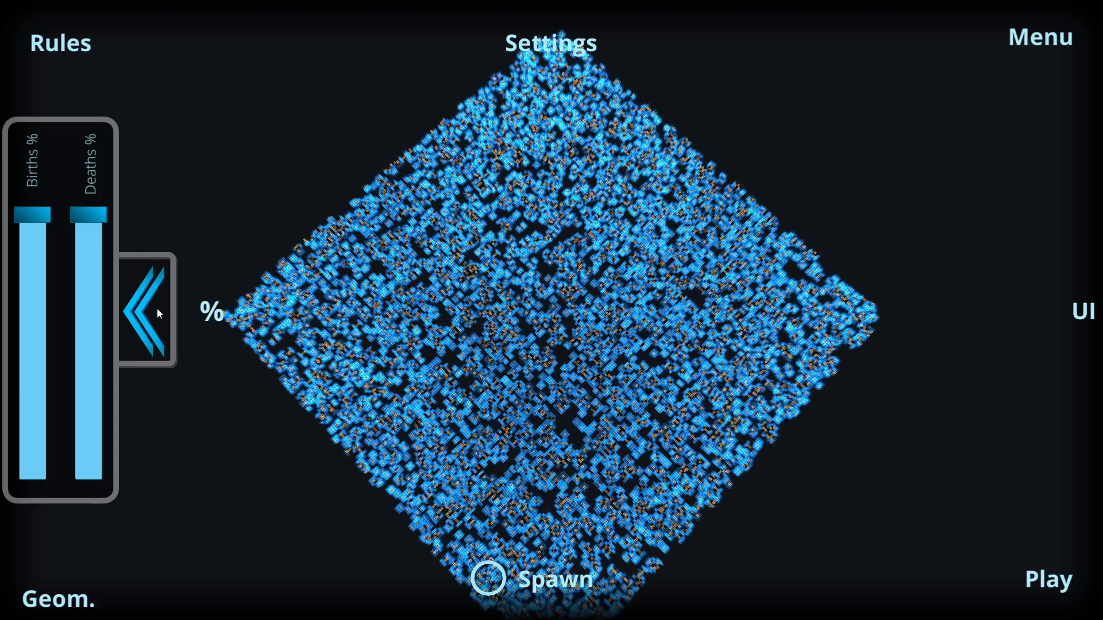
{"action": "left_click", "coordinate": [147, 312]}
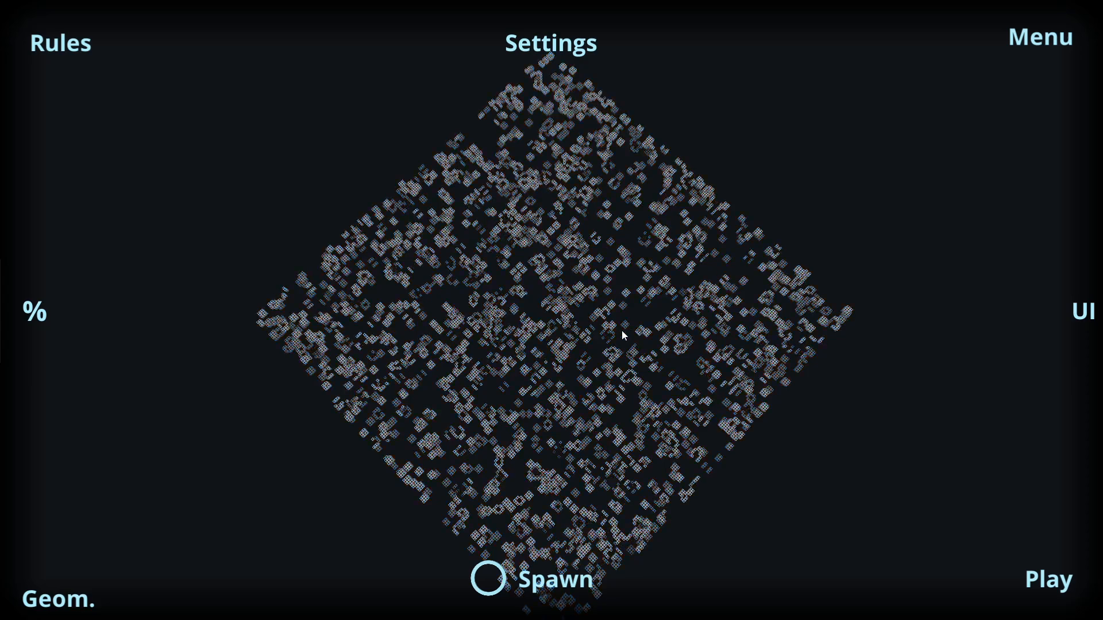
Spawn a fresh random population and nudge the Simulation speed slider in settings.
{"action": "left_click", "coordinate": [59, 43]}
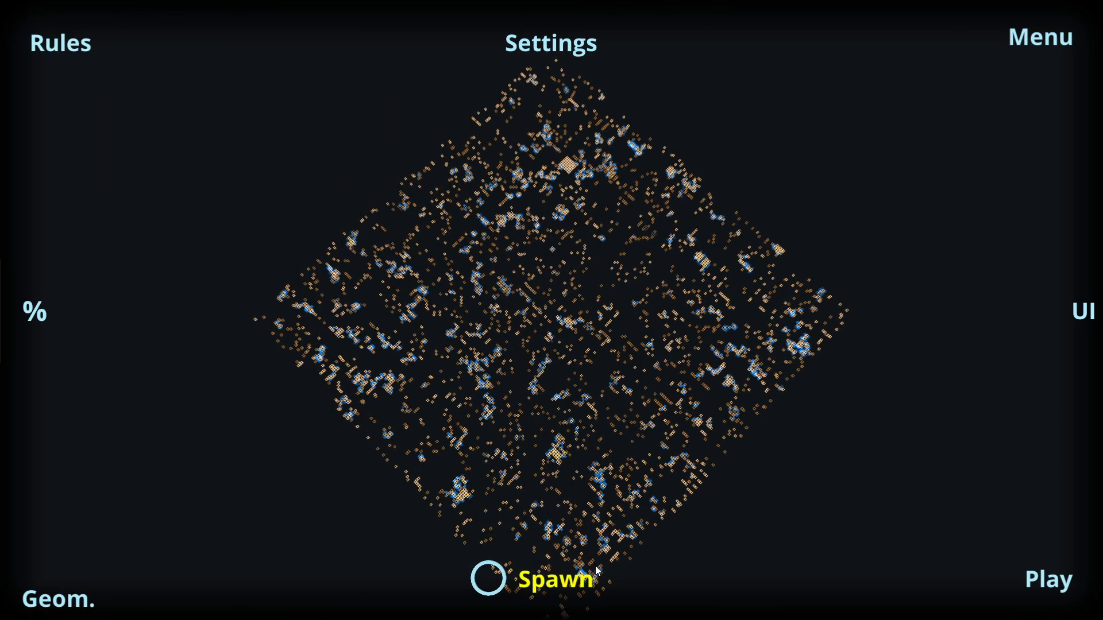
{"action": "left_click", "coordinate": [551, 42]}
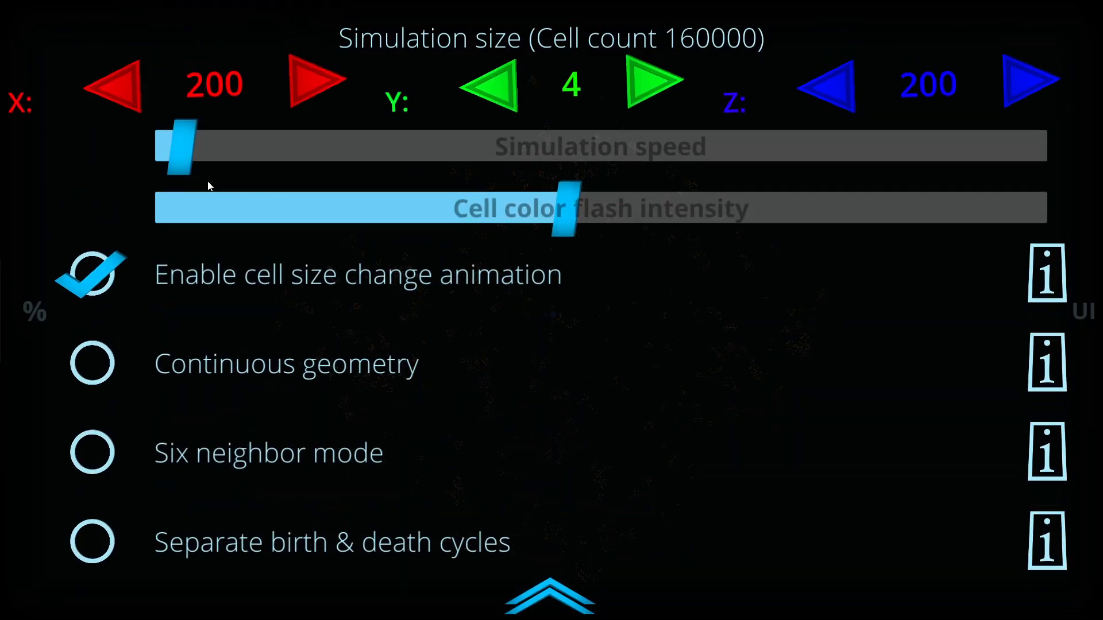
{"action": "left_click_drag", "start_coordinate": [179, 146], "coordinate": [229, 148]}
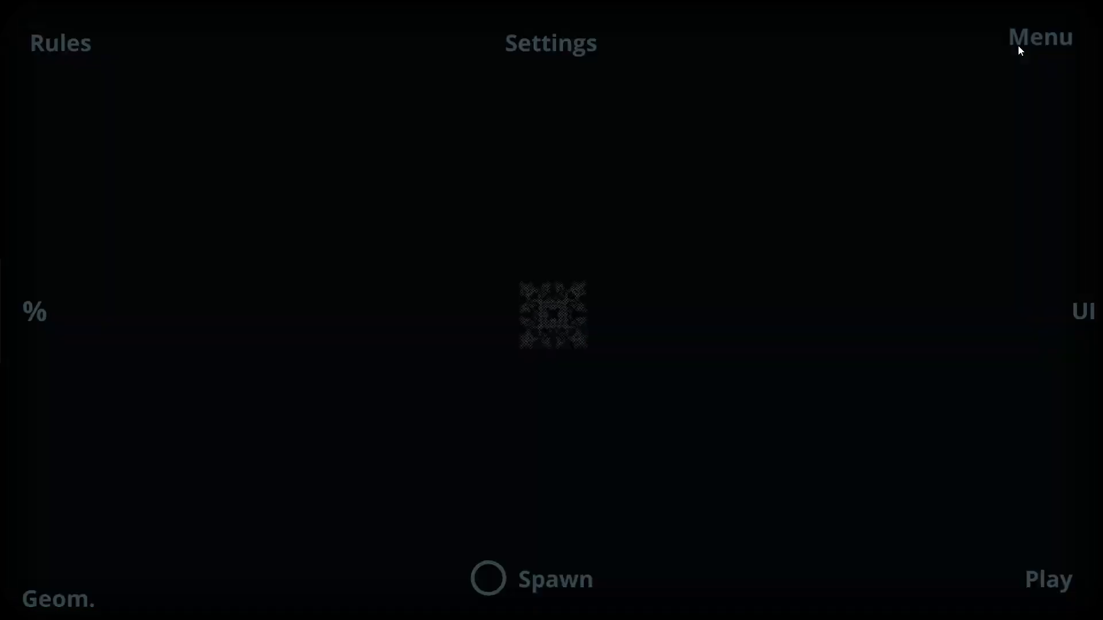
Save the current simulation as TestFile, the fifth saved entry.
{"action": "left_click", "coordinate": [1041, 36]}
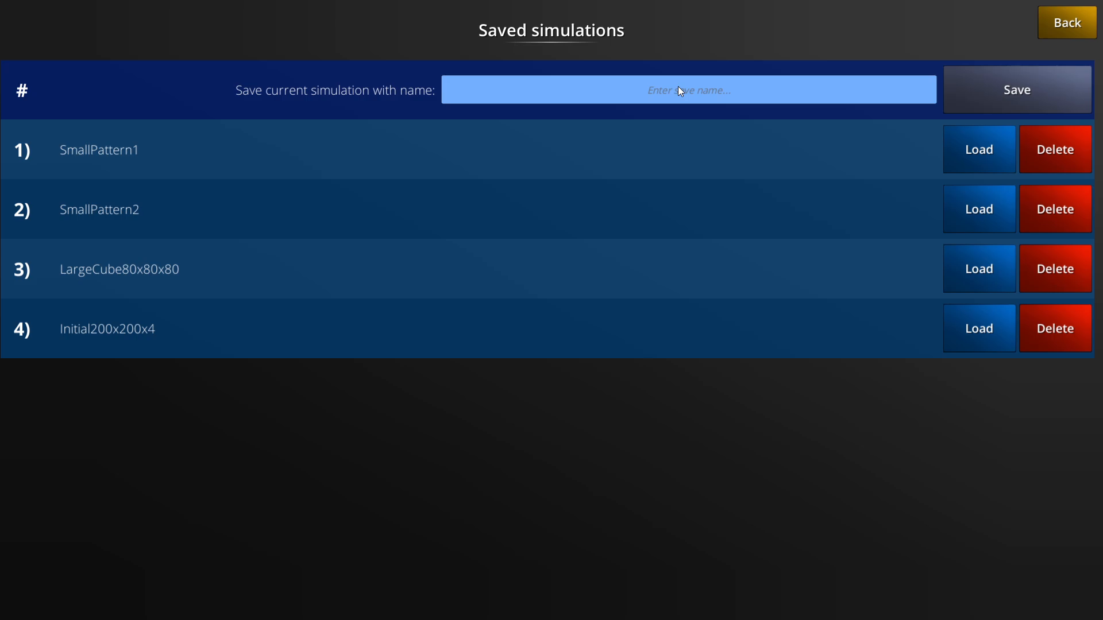
{"action": "type", "text": "TestFile"}
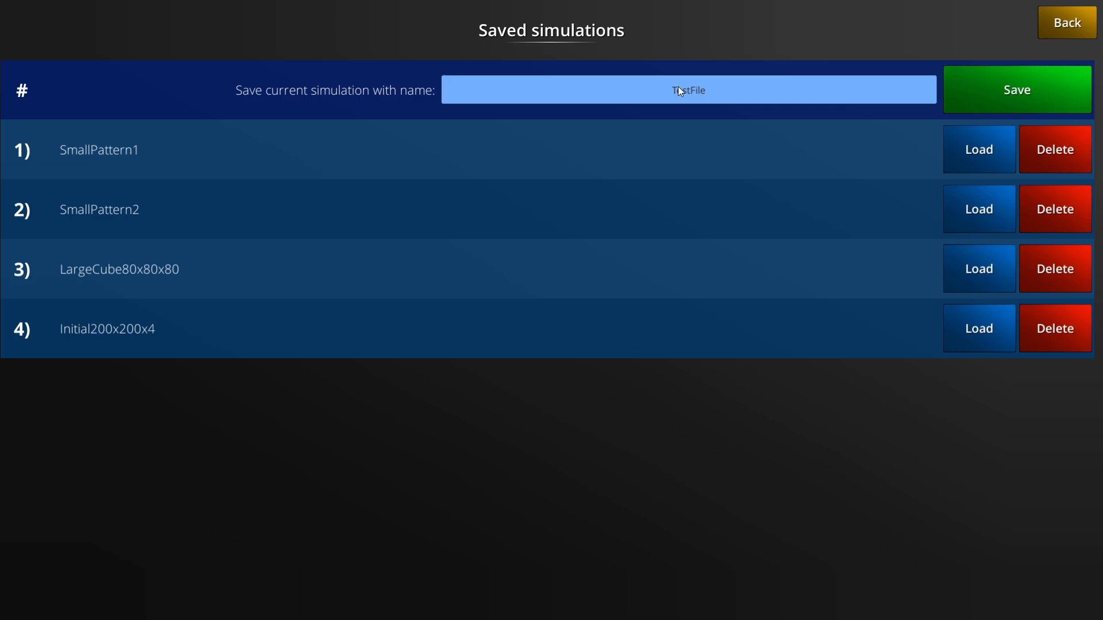
{"action": "left_click", "coordinate": [1018, 90]}
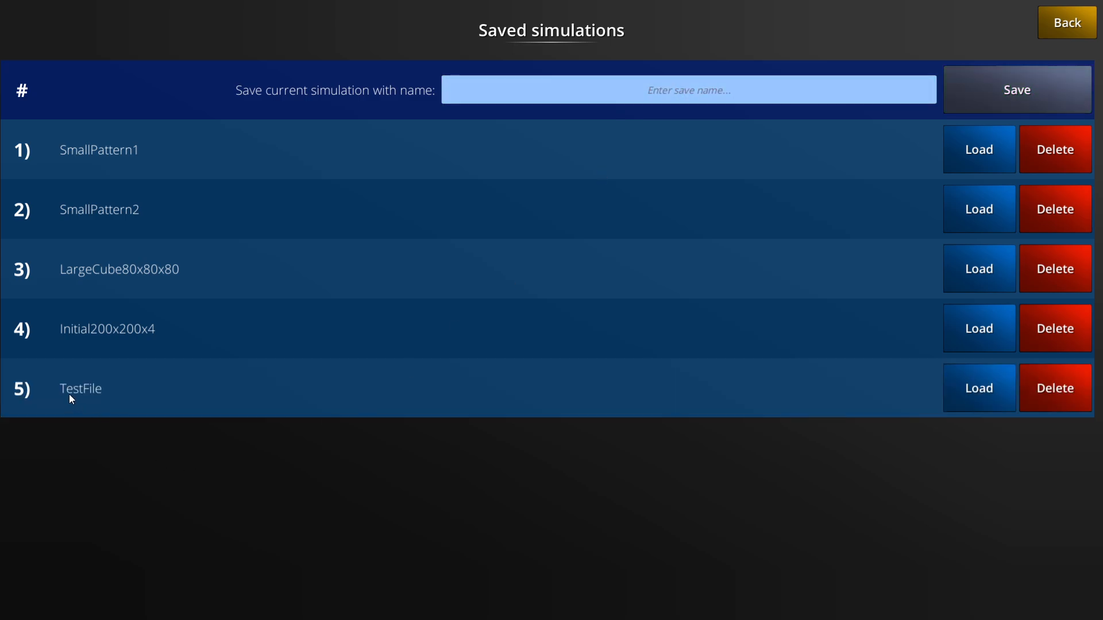
{"action": "mouse_move", "coordinate": [85, 375]}
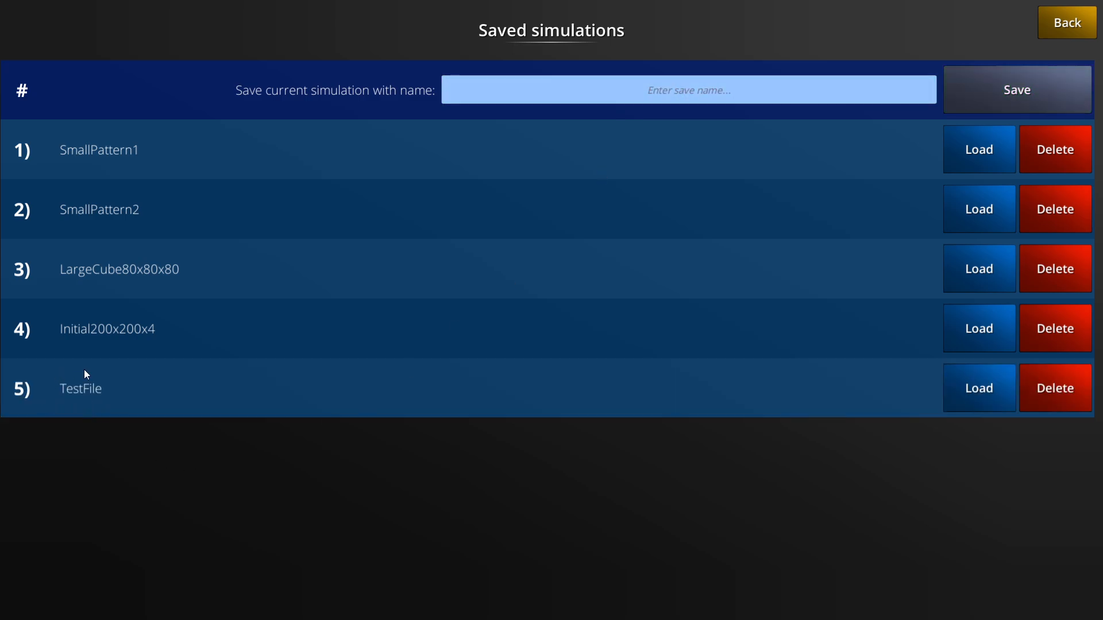
{"action": "mouse_move", "coordinate": [99, 377]}
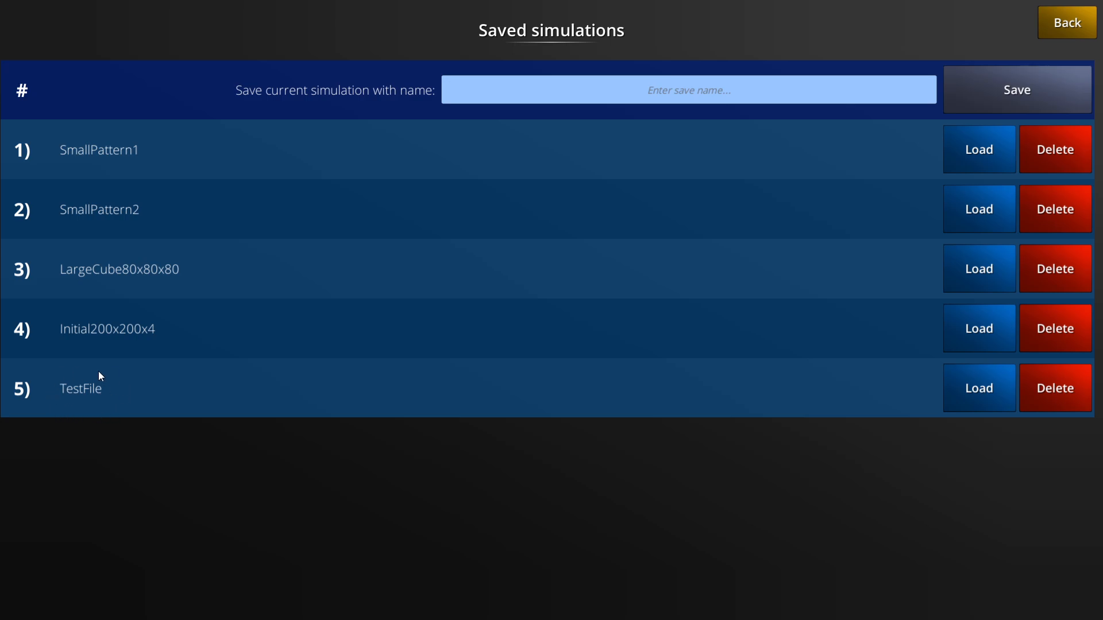
{"action": "mouse_move", "coordinate": [119, 392]}
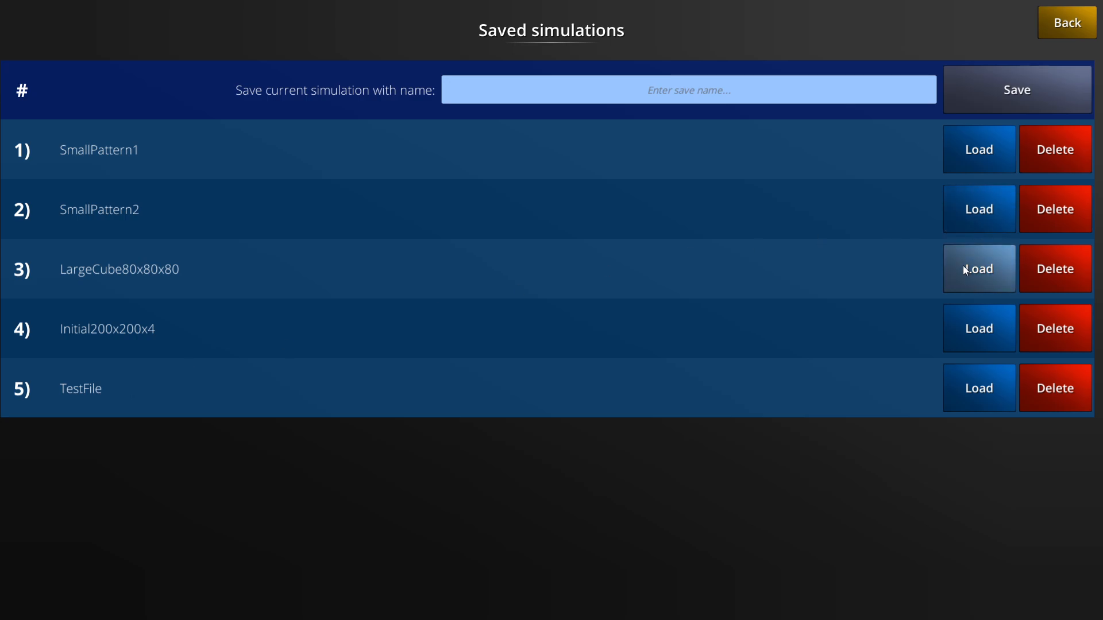
Load the LargeCube80x80x80 simulation, then reopen the menu to reload the saved TestFile pattern.
{"action": "left_click", "coordinate": [979, 269]}
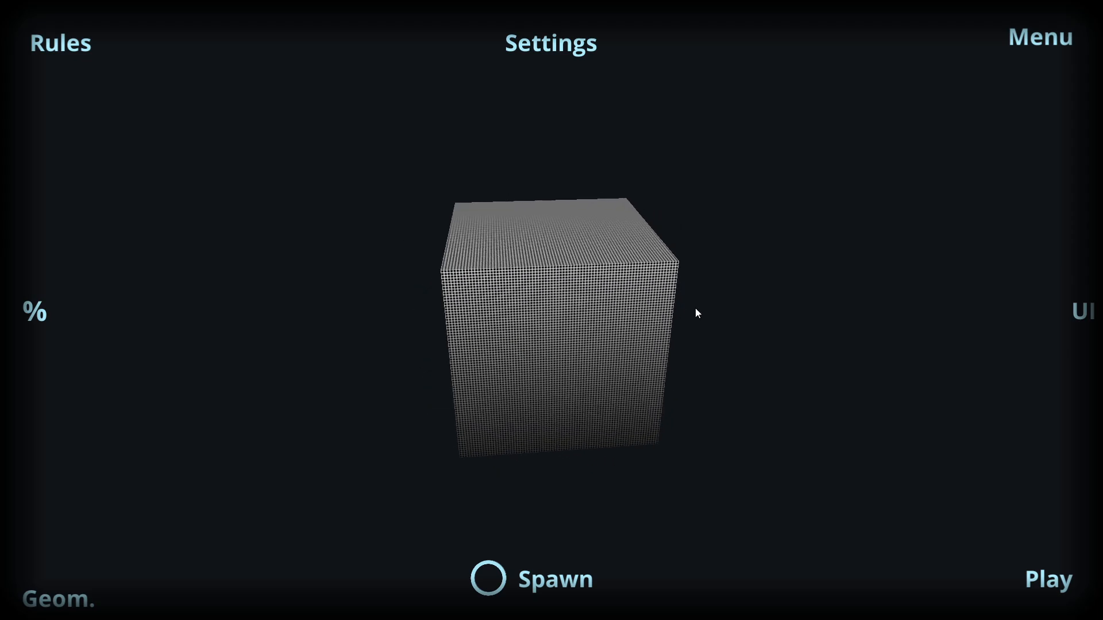
{"action": "left_click", "coordinate": [59, 41]}
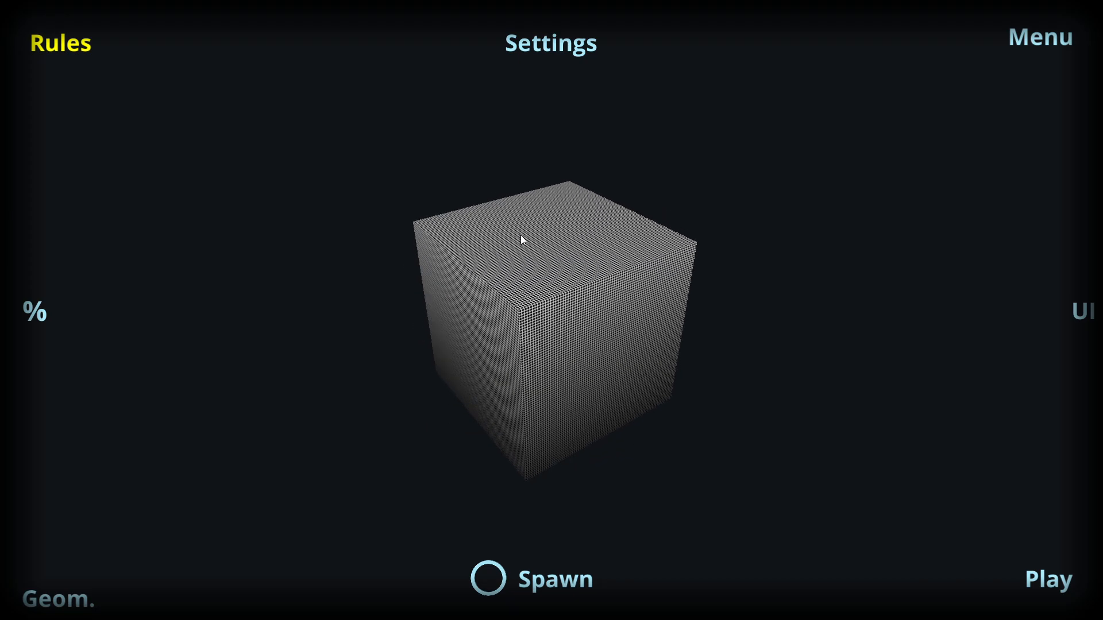
{"action": "mouse_move", "coordinate": [1018, 453]}
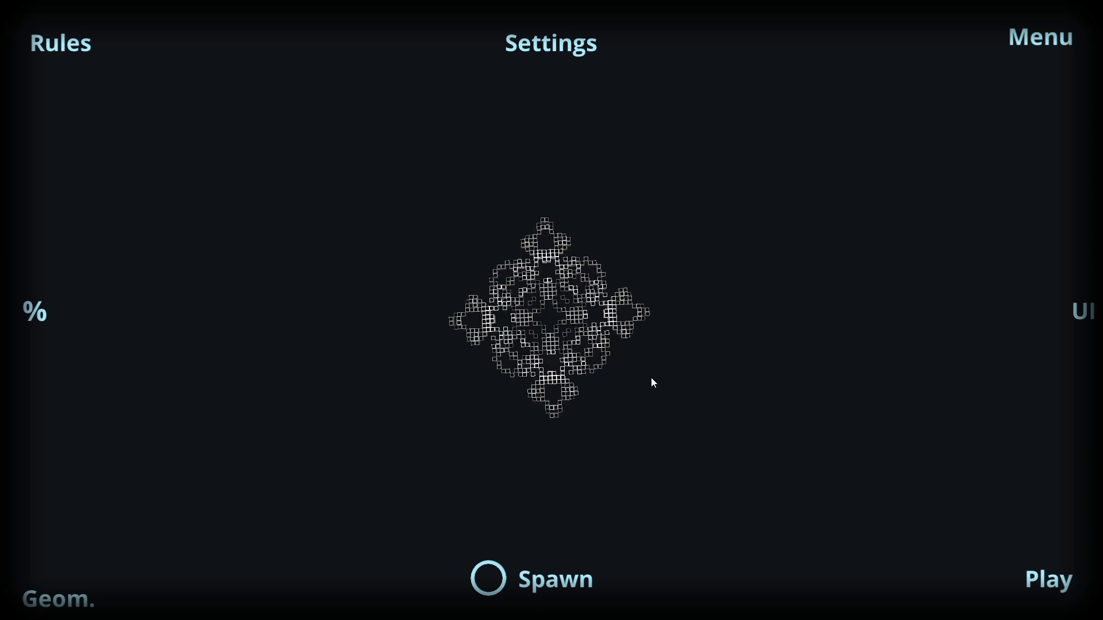
Play the saved diamond pattern so it grows into a wide blue-and-orange lattice.
{"action": "left_click", "coordinate": [1048, 579]}
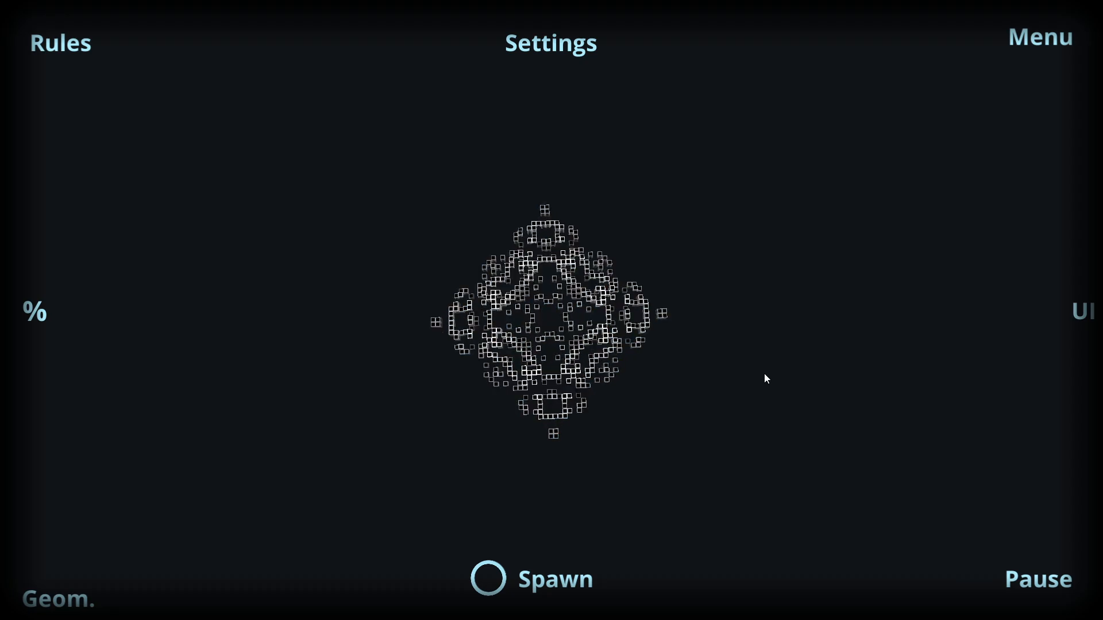
{"action": "left_click", "coordinate": [60, 43]}
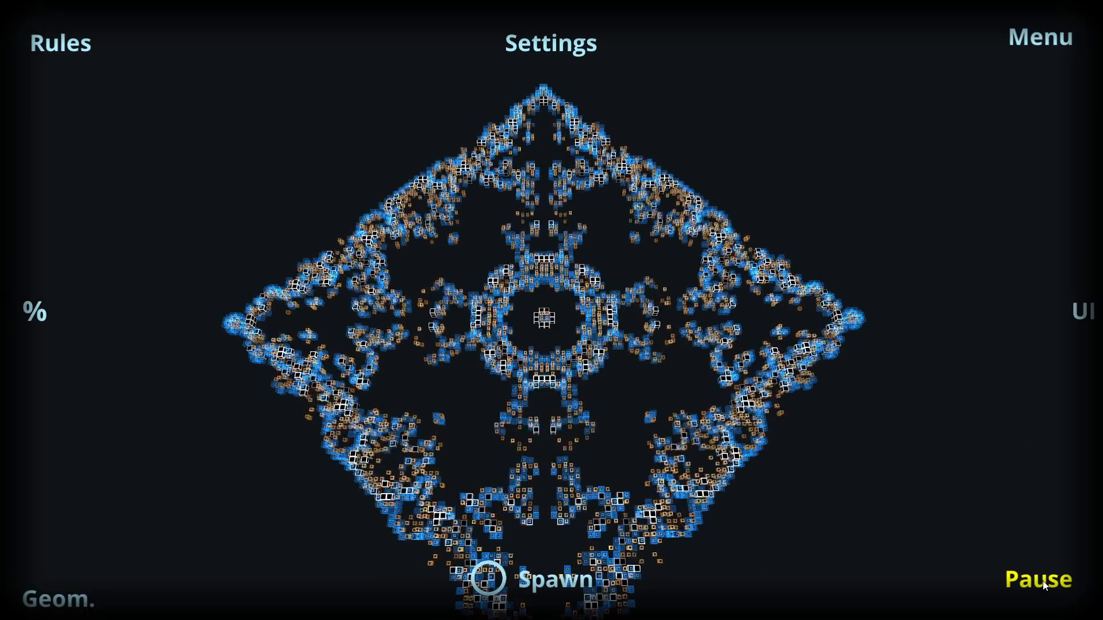
Pause the lattice, review the Die/Live/Birth rules table, then resume the simulation.
{"action": "left_click", "coordinate": [1039, 579]}
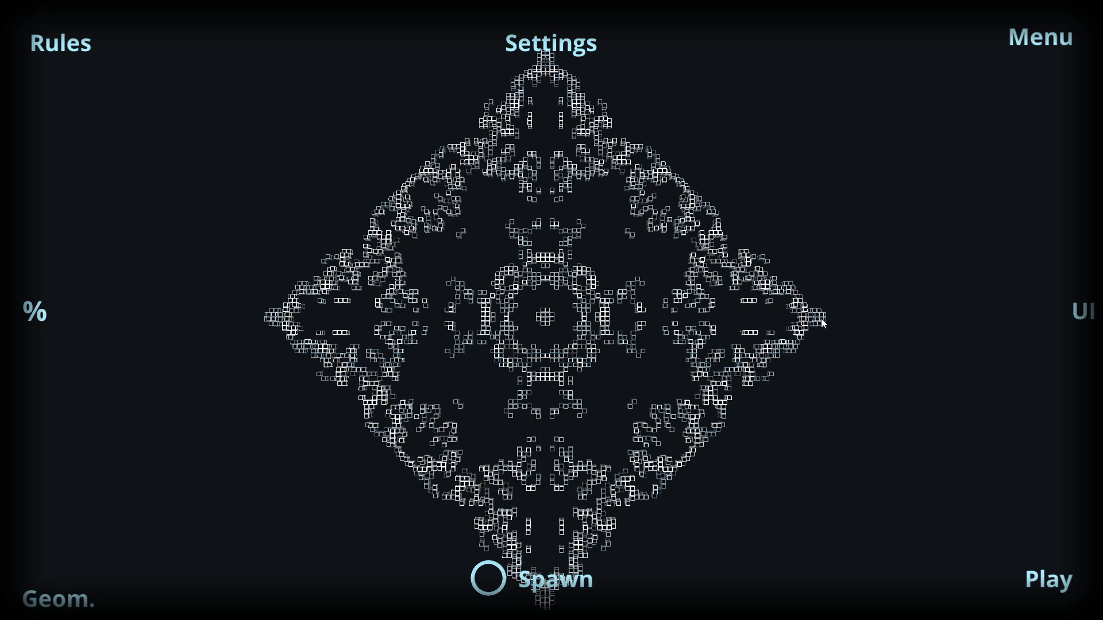
{"action": "mouse_move", "coordinate": [714, 337]}
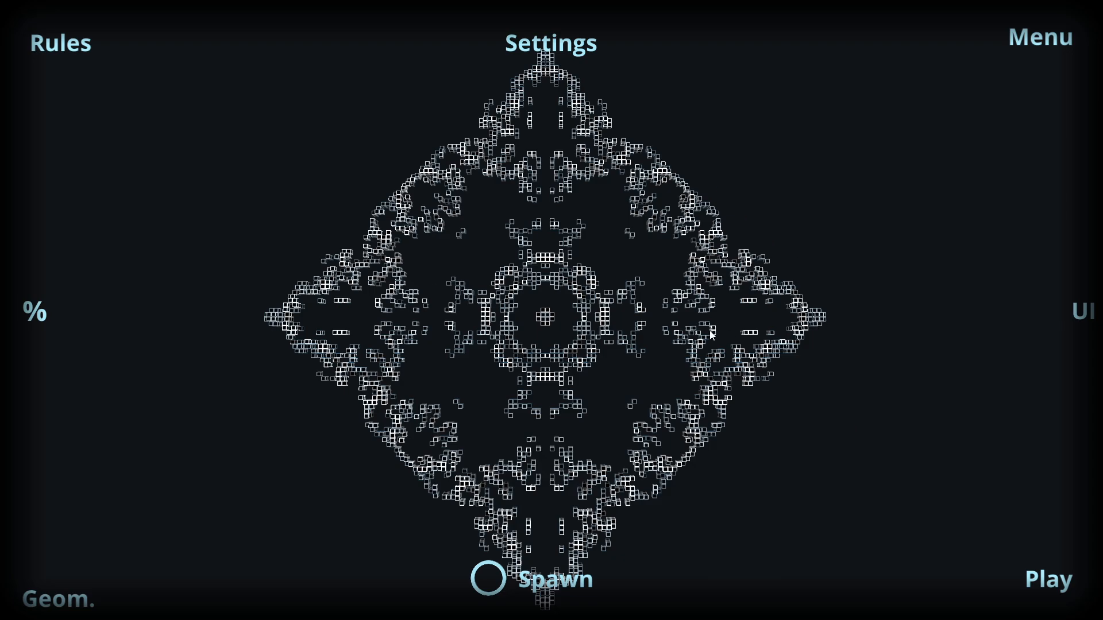
{"action": "left_click", "coordinate": [59, 43]}
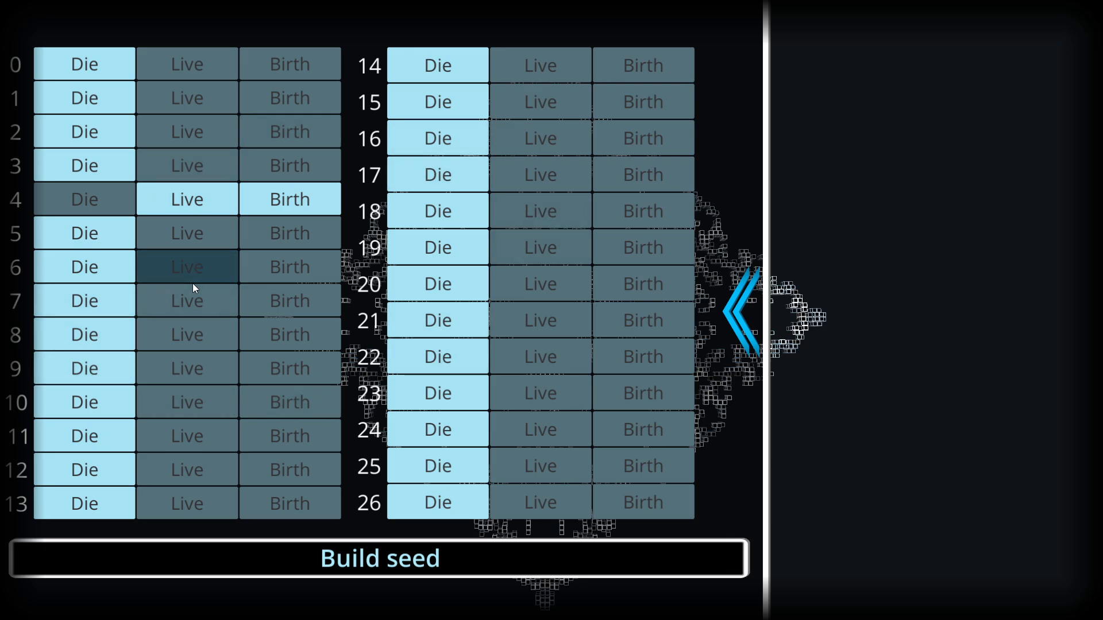
{"action": "left_click", "coordinate": [738, 318]}
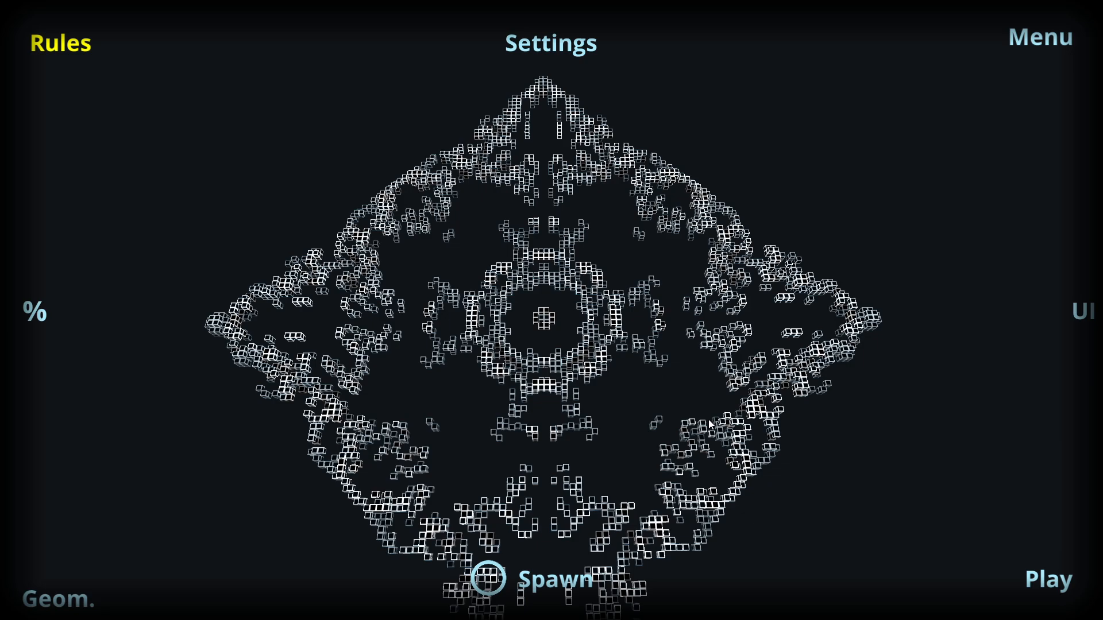
{"action": "left_click", "coordinate": [1048, 579]}
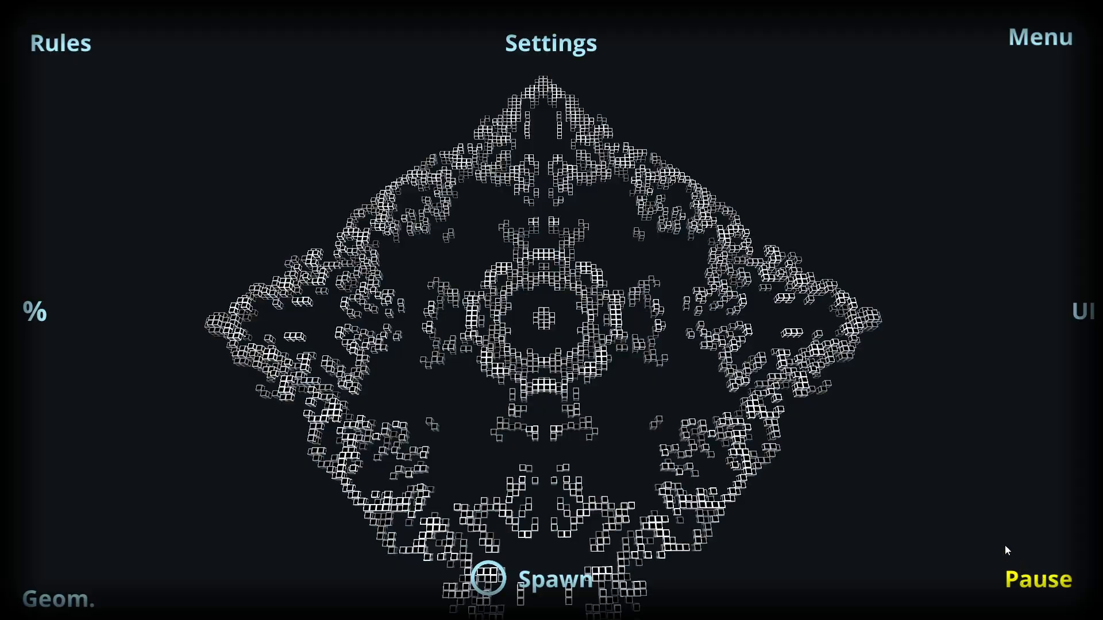